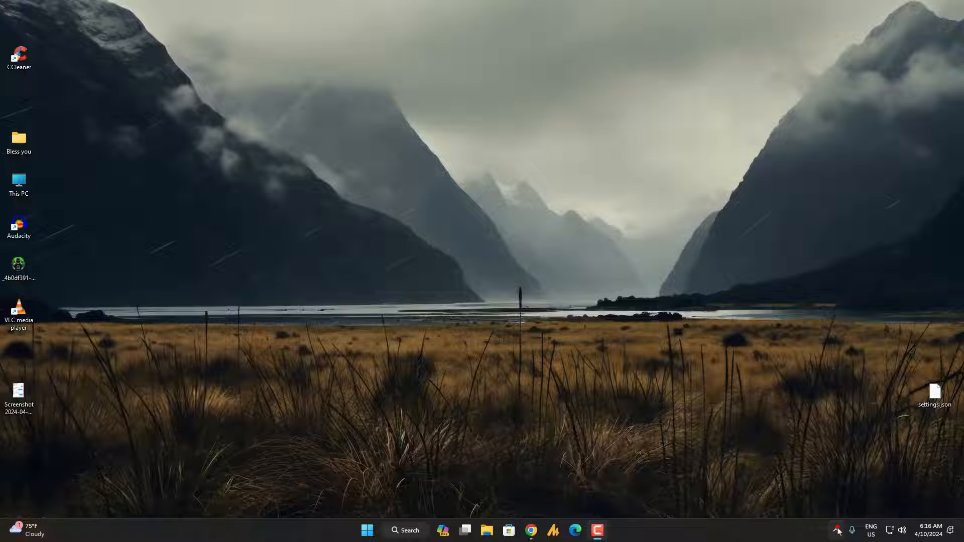
- Launch GeForce Experience from the tray and show its General settings with the GTX 1060 6GB and driver 552.12
left_click(836, 529)
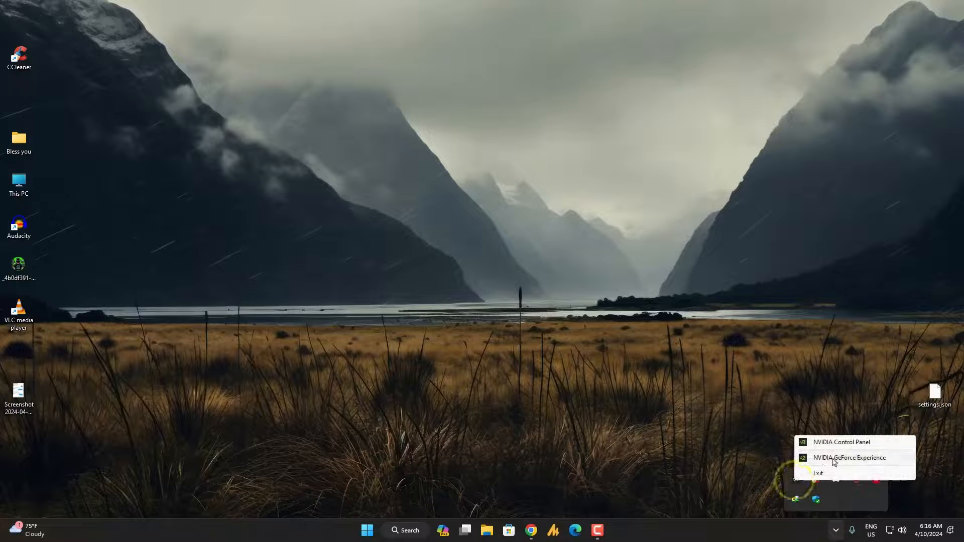
left_click(851, 458)
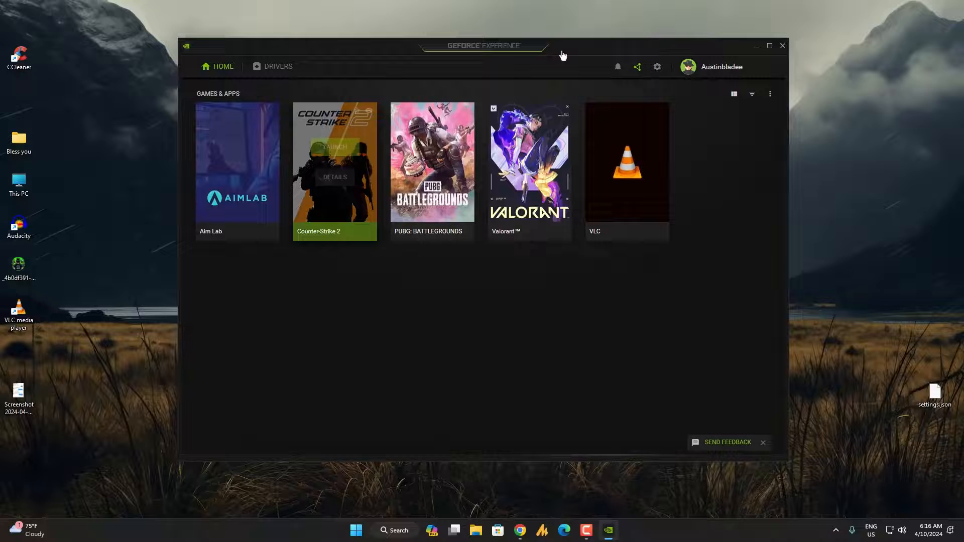
left_click(657, 66)
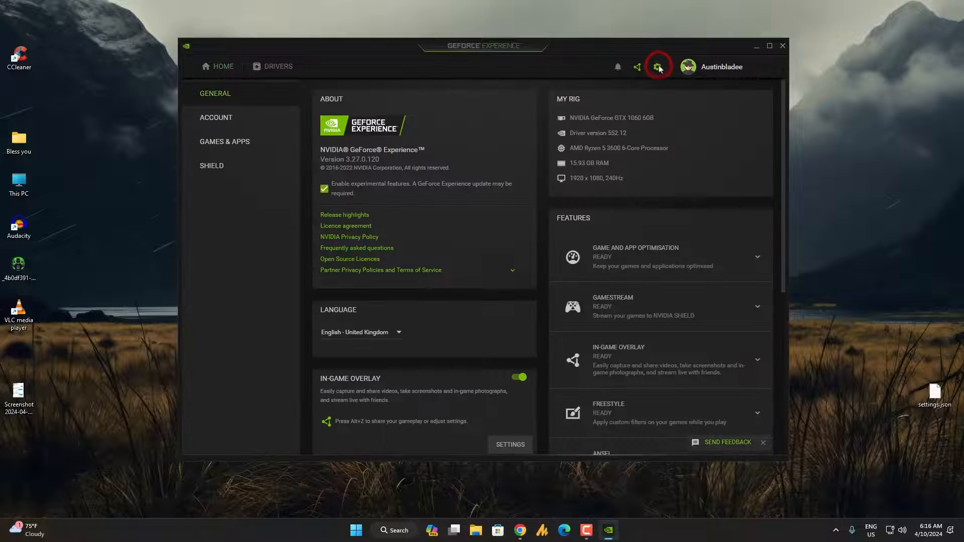
scroll("down", 3)
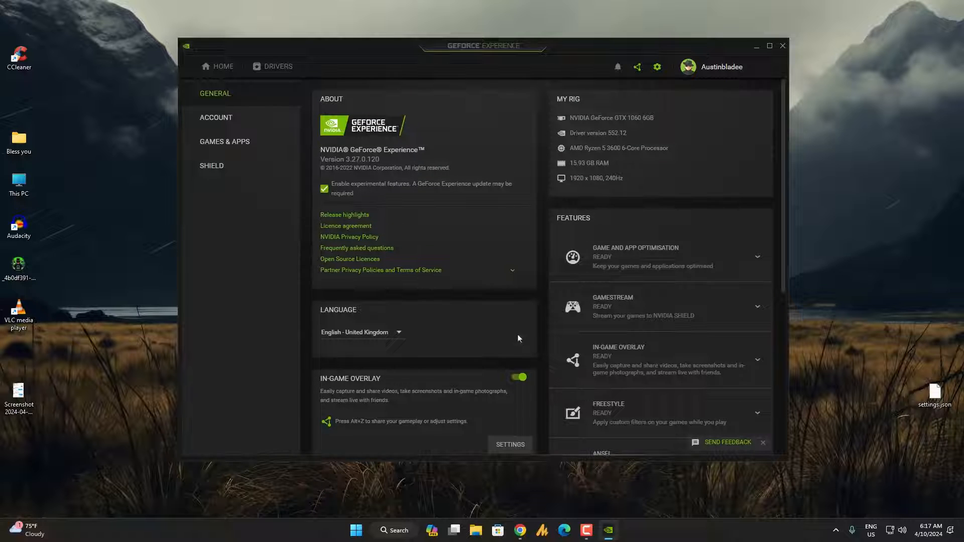
- Close GeForce Experience and launch Device Manager via Windows Search
left_click(783, 46)
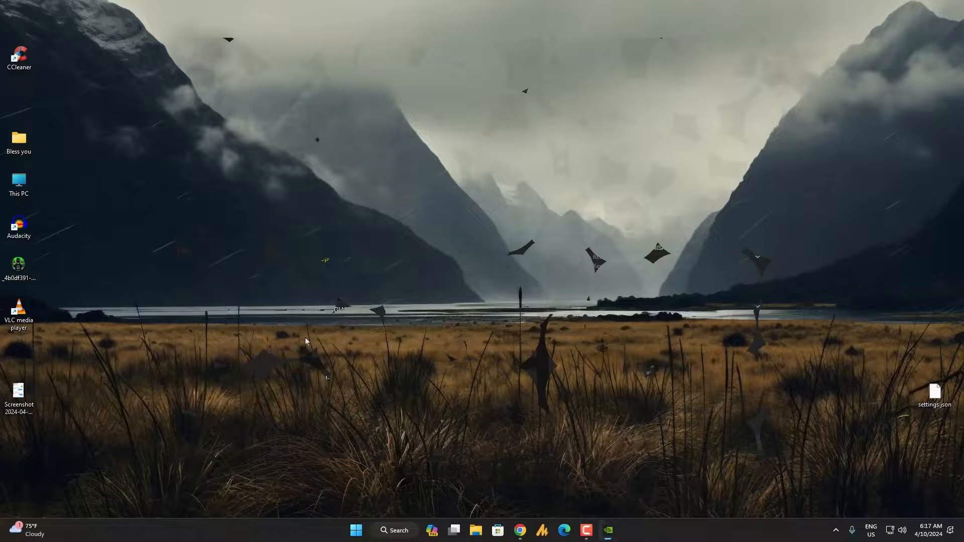
left_click(394, 531)
type("device")
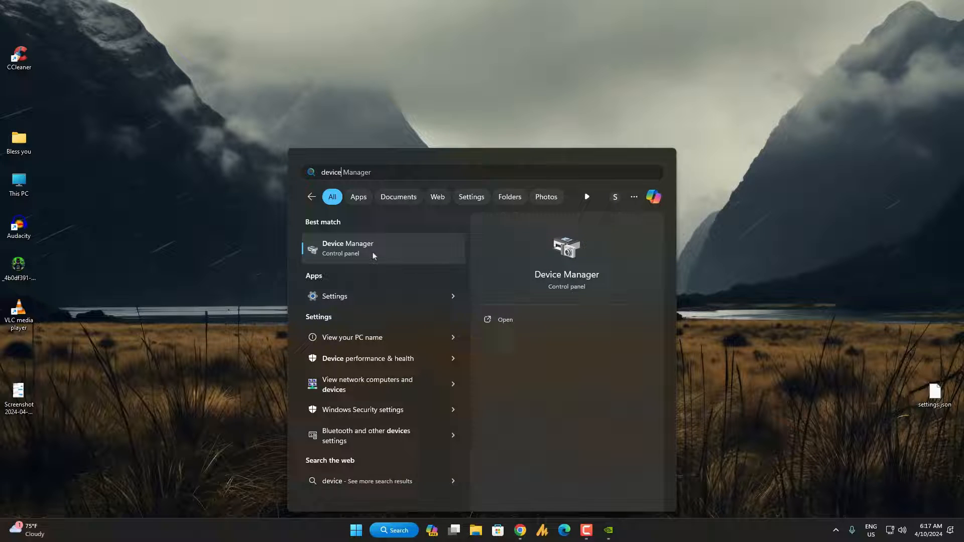
left_click(347, 248)
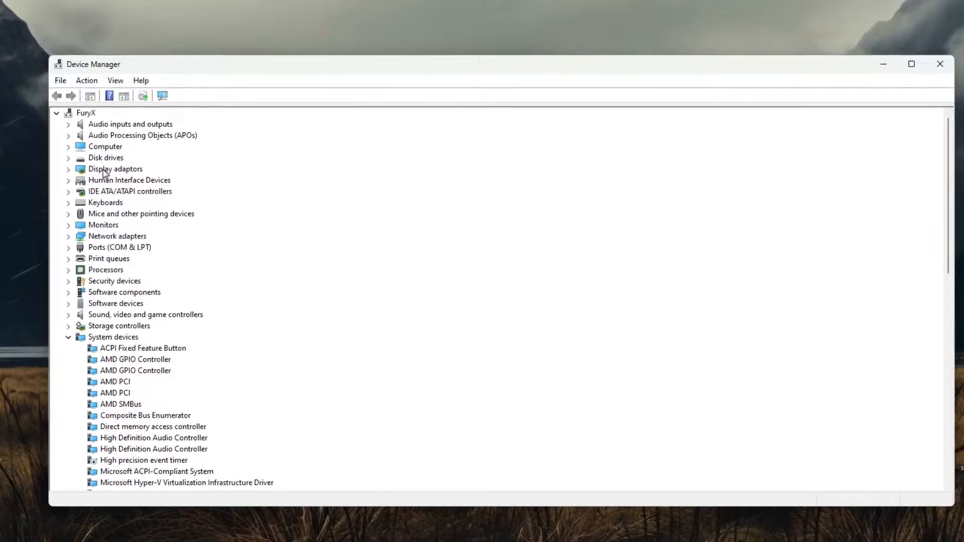
- Expand Display adaptors and show the NVIDIA GeForce GTX 1060 6GB's Properties
left_click(67, 168)
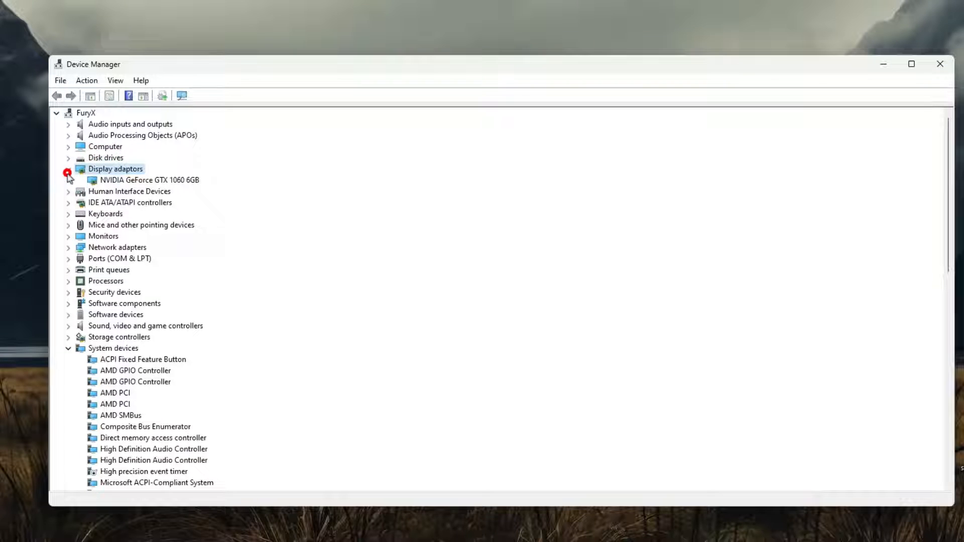
left_click(148, 180)
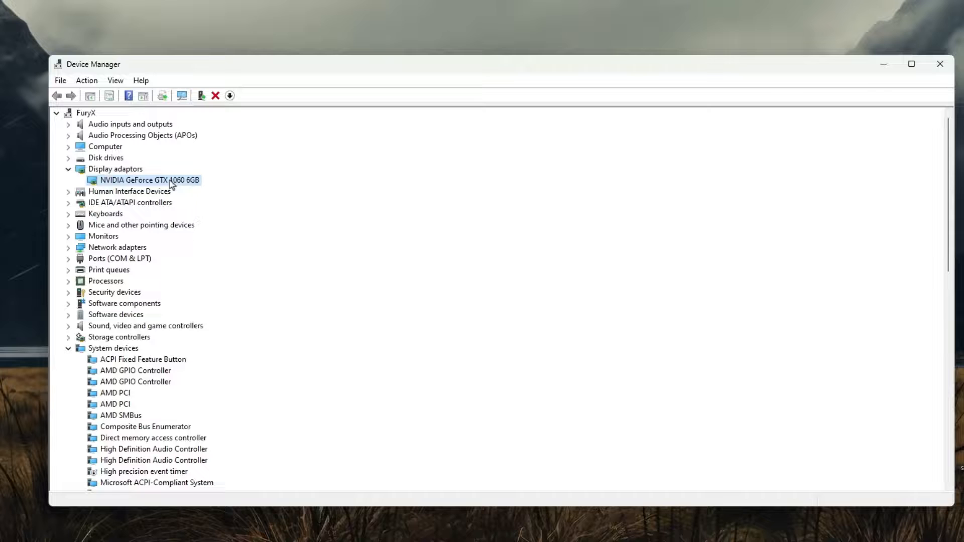
right_click(148, 180)
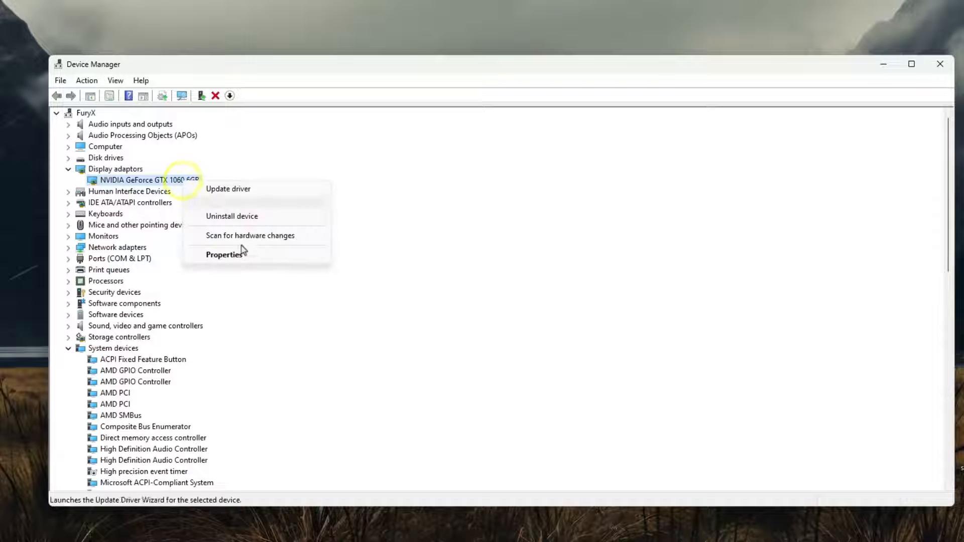
left_click(224, 254)
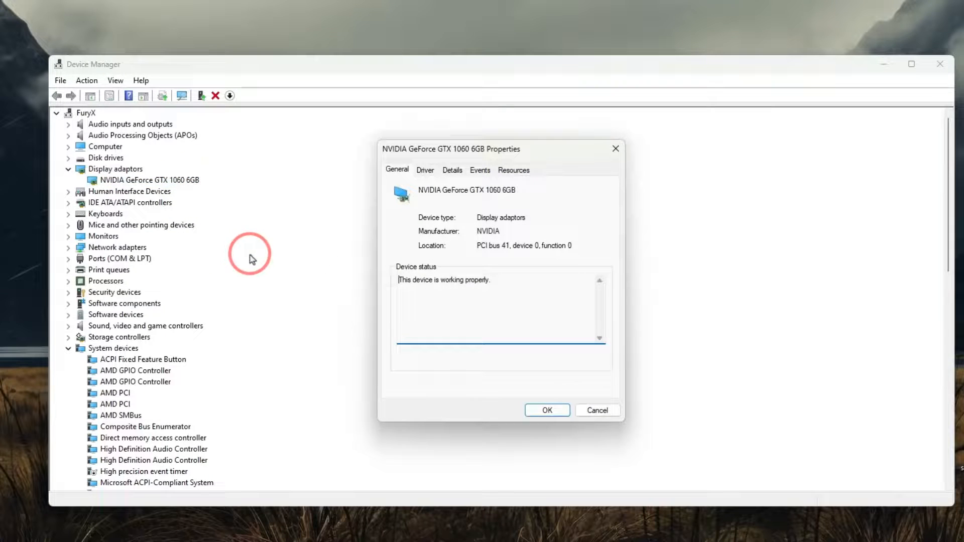
- Check driver version 31.0.15.5212, browse the compatible driver list via Update Driver, then cancel out
left_click(425, 169)
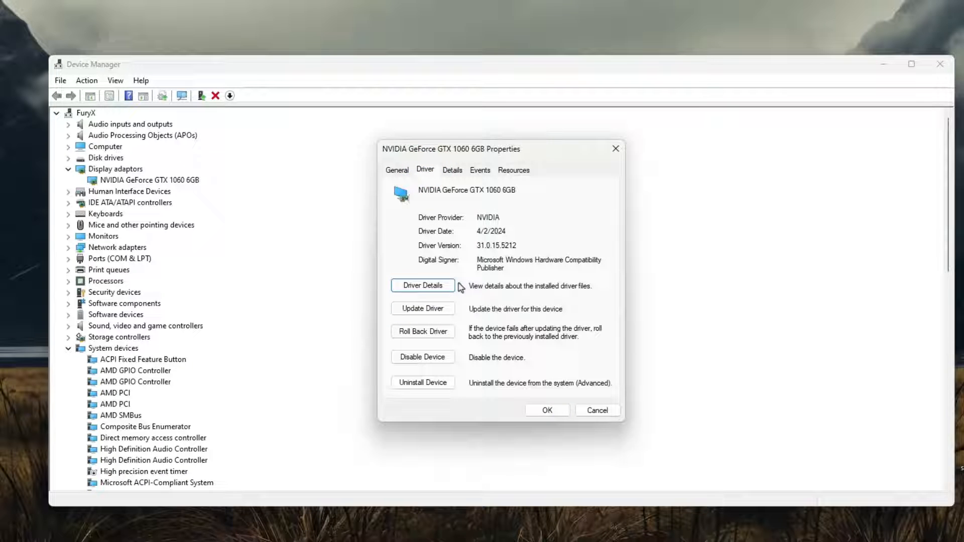
double_click(491, 231)
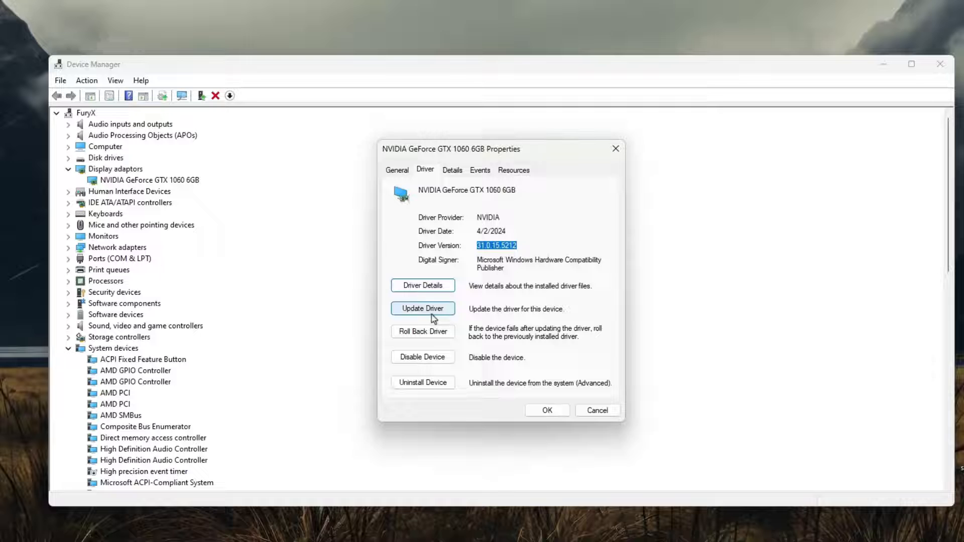
left_click(423, 308)
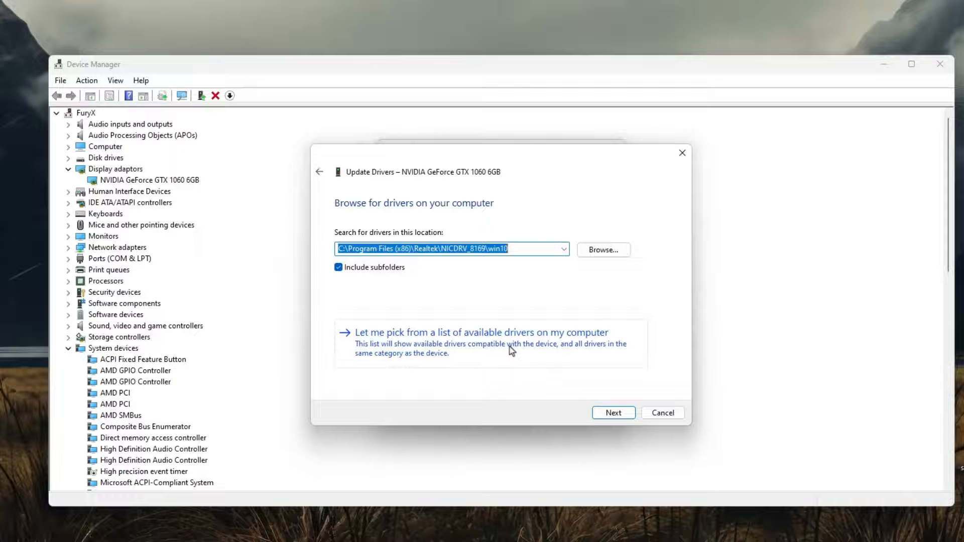
left_click(481, 332)
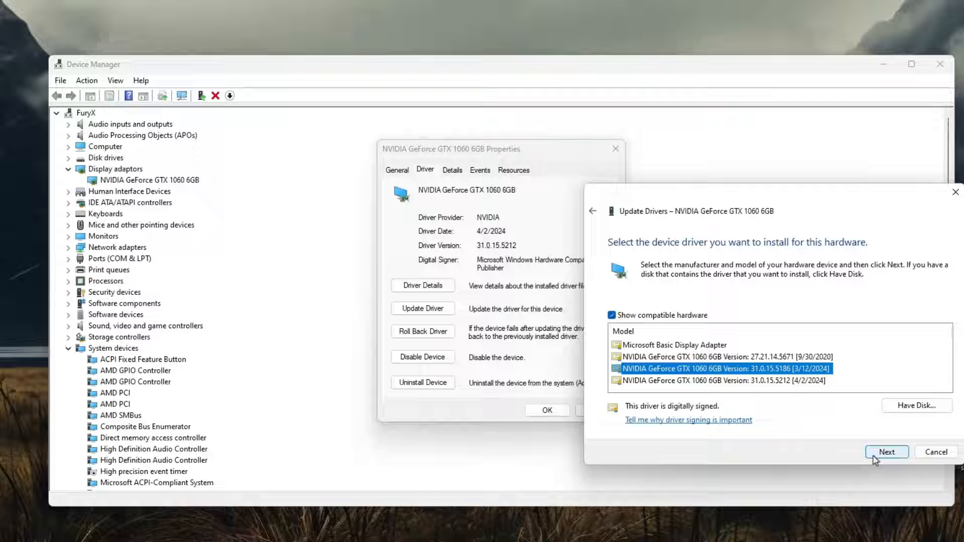
left_click(935, 452)
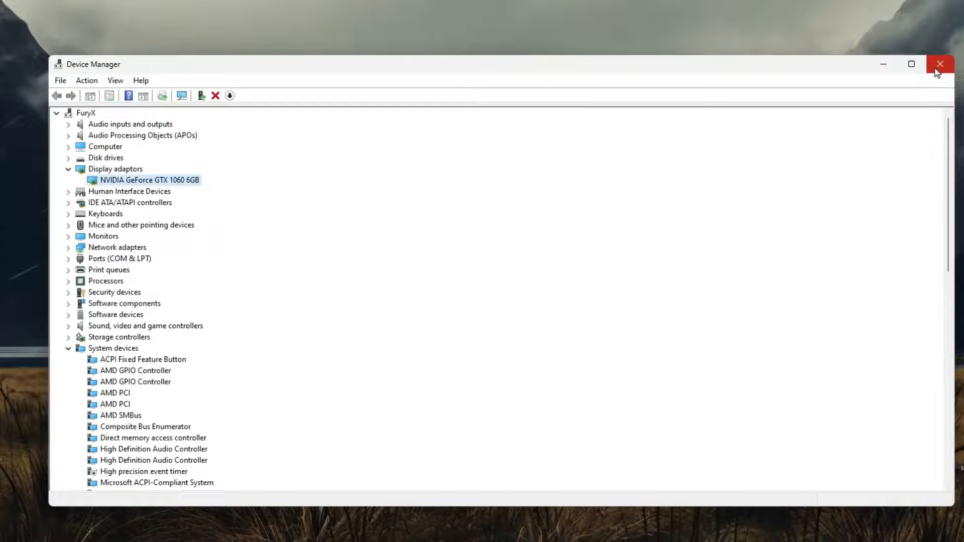
- Close Device Manager, reopen and review GeForce Experience settings from the tray, close it, and show the tray menu again
left_click(939, 64)
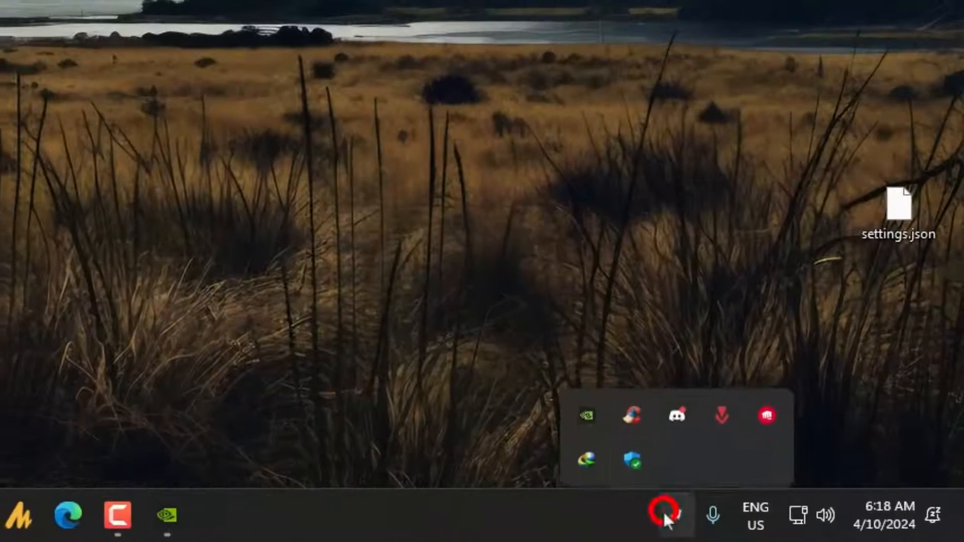
right_click(587, 416)
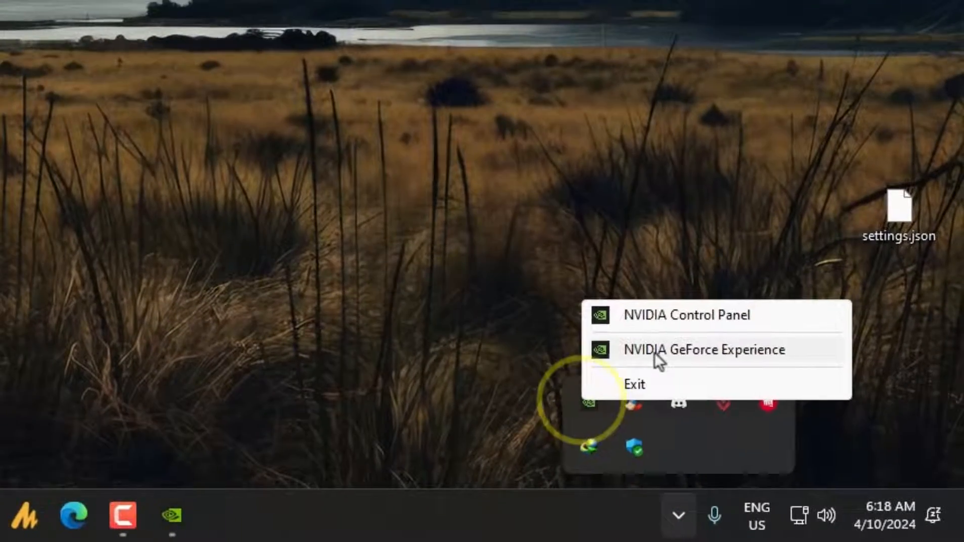
left_click(705, 350)
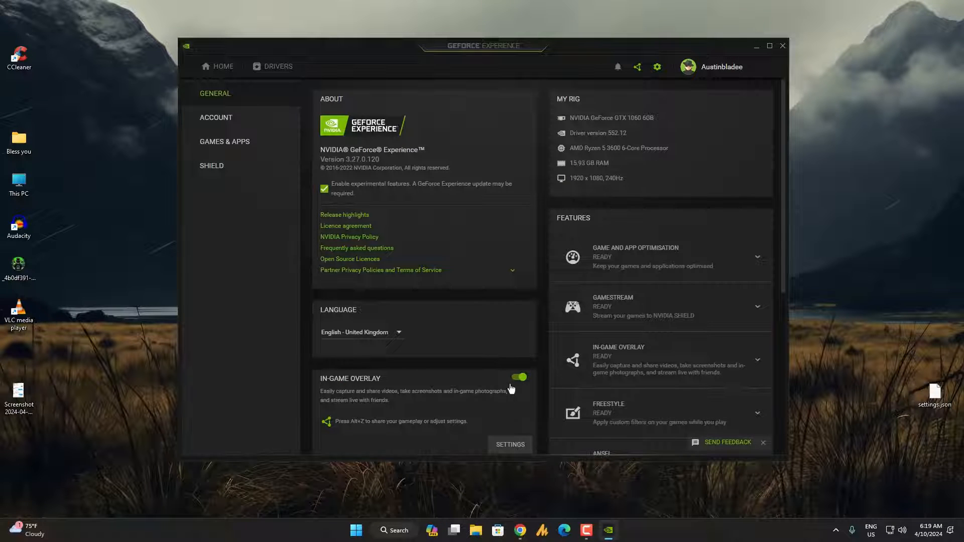
scroll("down", 3)
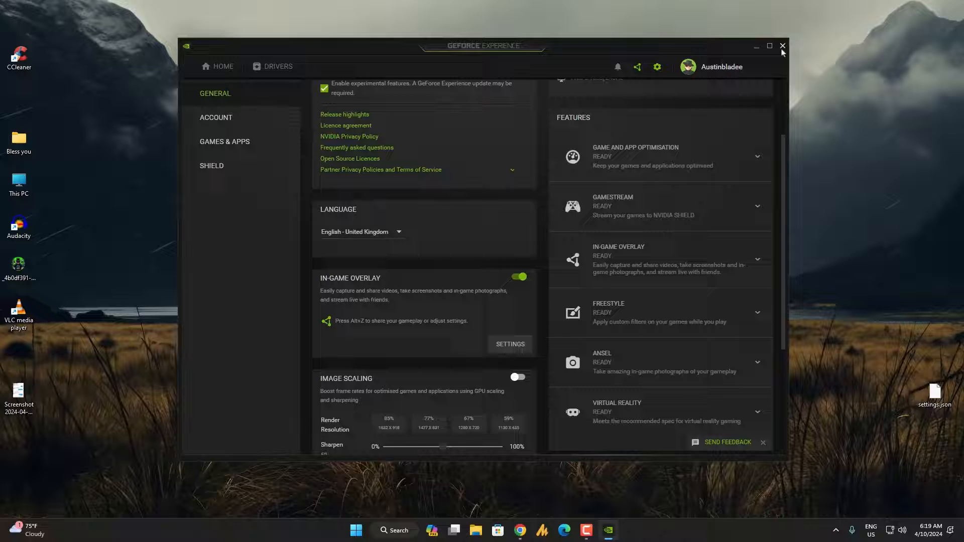
left_click(782, 46)
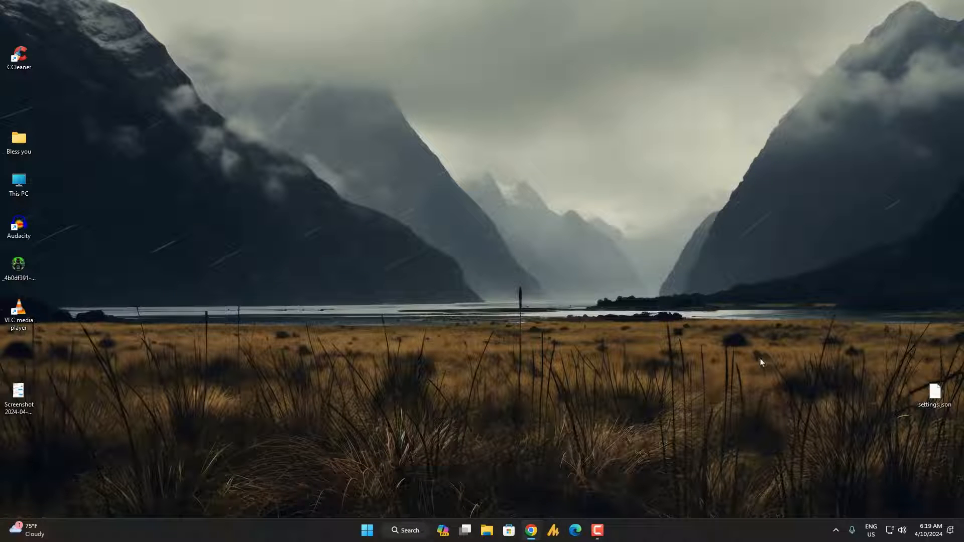
left_click(834, 530)
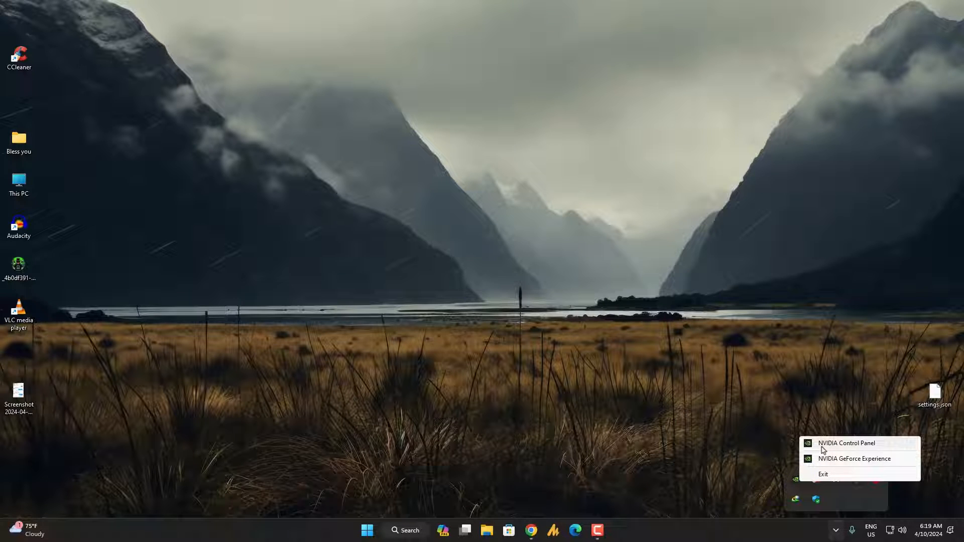
mouse_move(838, 462)
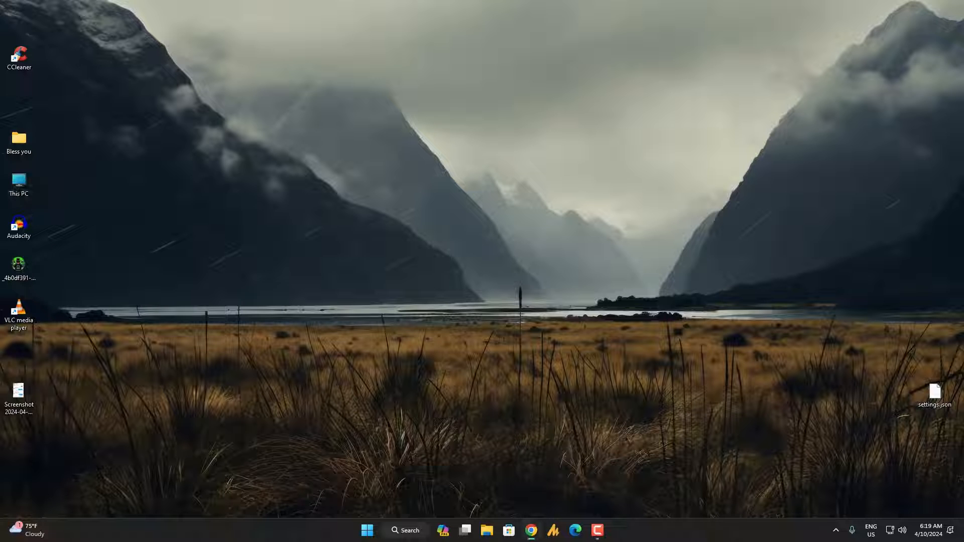
- From the Guru3D download mirror in Chrome, download the DDU zip and show its downloads folder
left_click(530, 531)
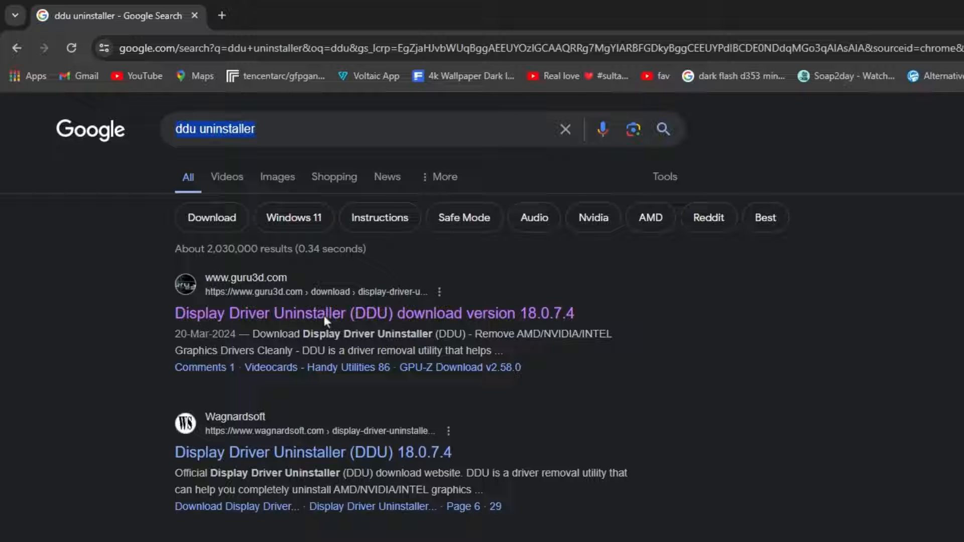
left_click(325, 313)
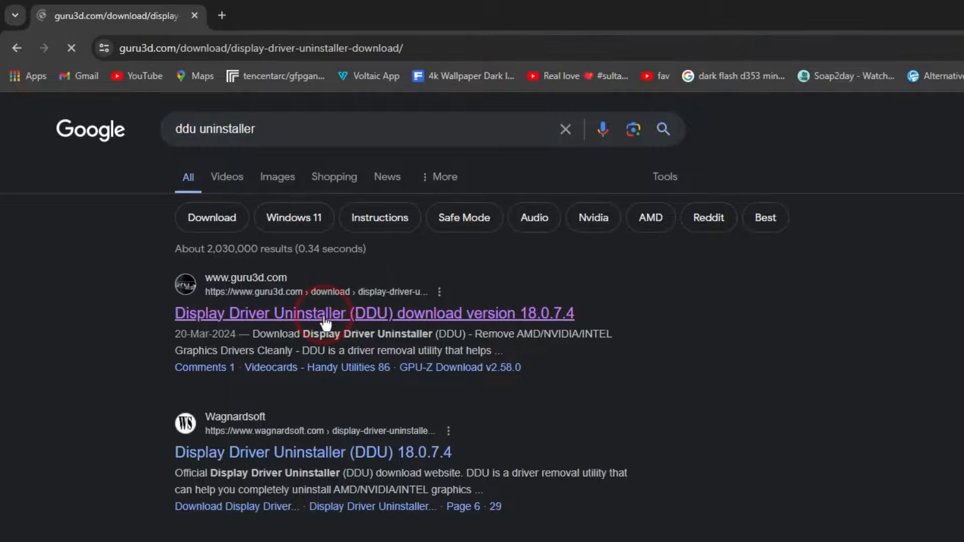
left_click(327, 314)
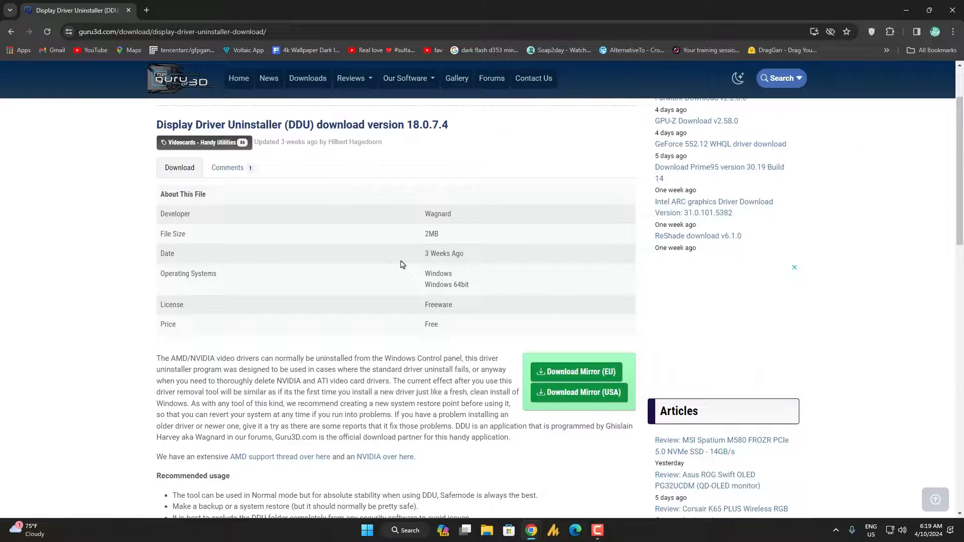
scroll("down", 3)
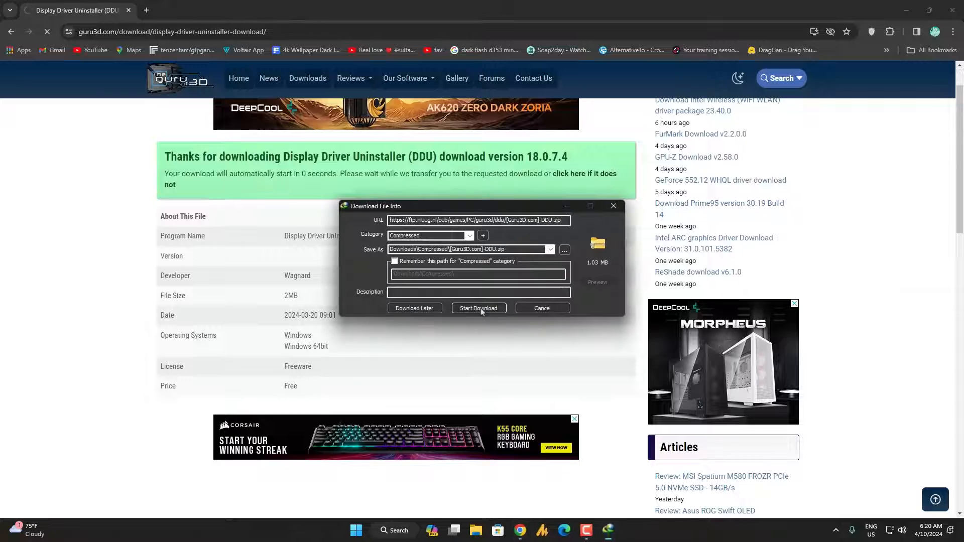
left_click(479, 308)
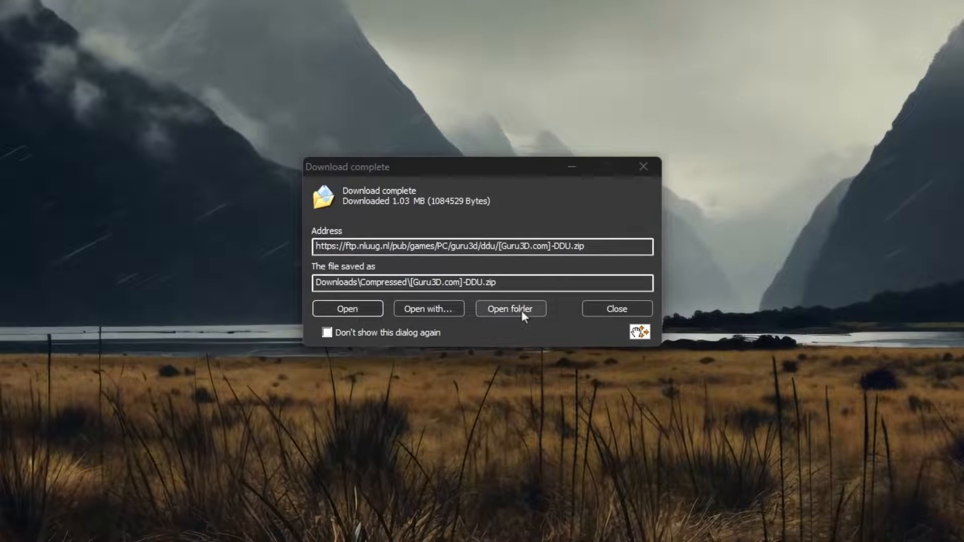
left_click(510, 309)
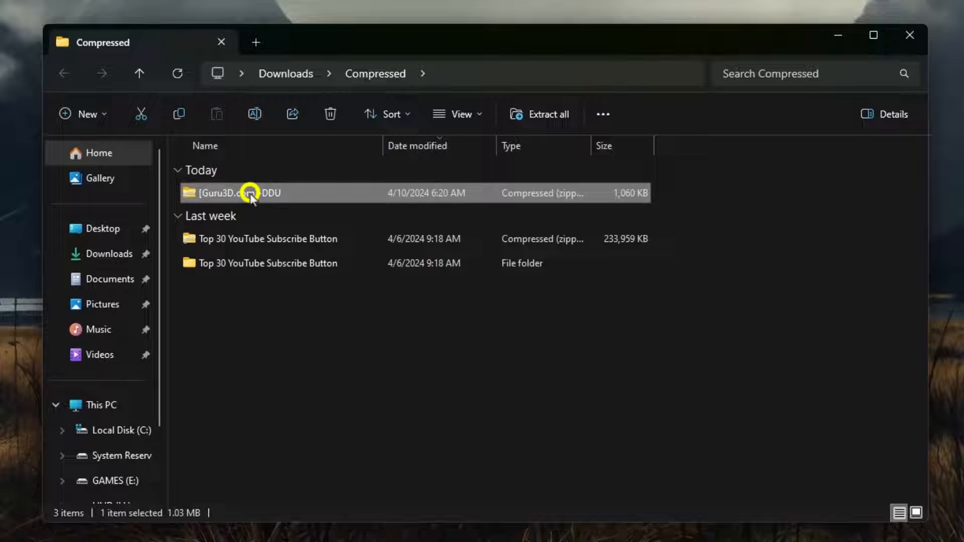
- Extract the DDU zip with WinRAR, then run the DDU v18.0.7.4 self-extractor into its folder
right_click(251, 193)
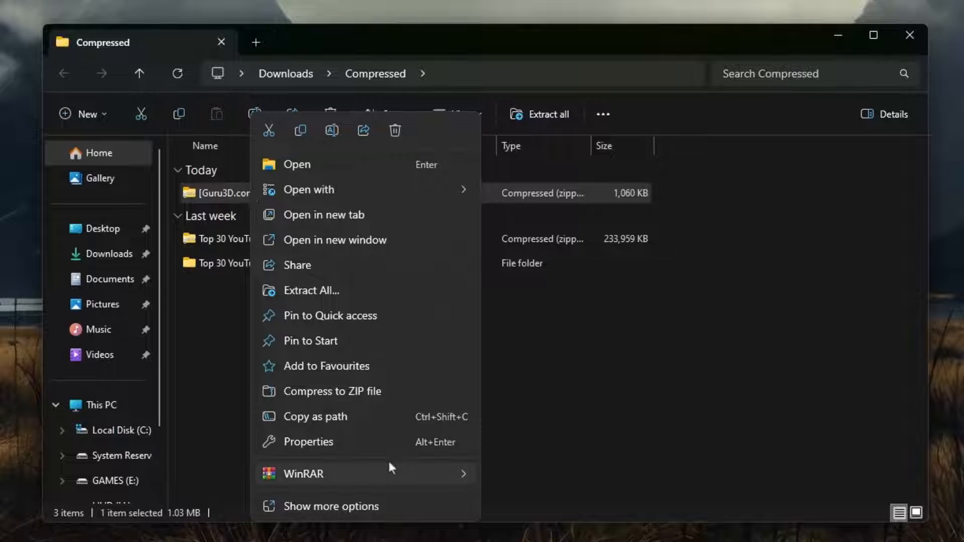
mouse_move(304, 473)
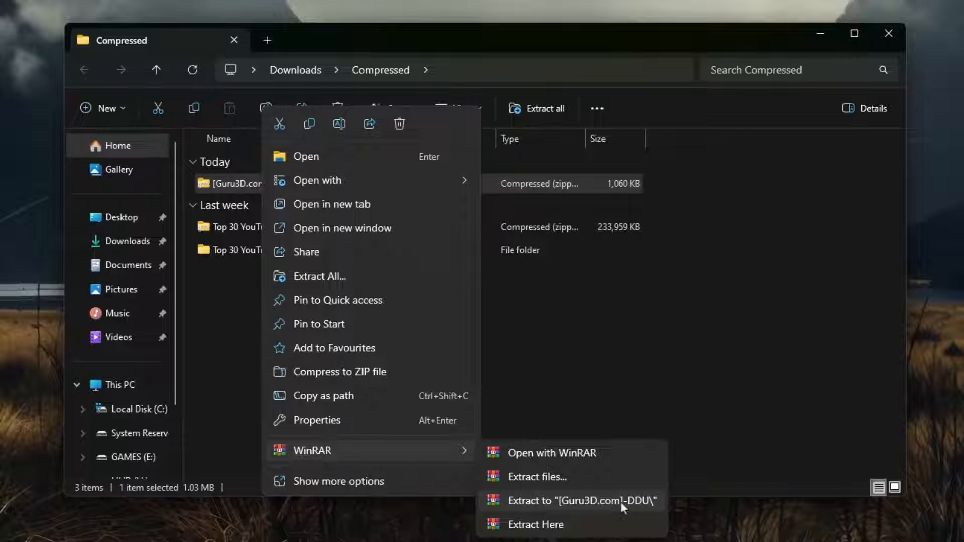
left_click(578, 500)
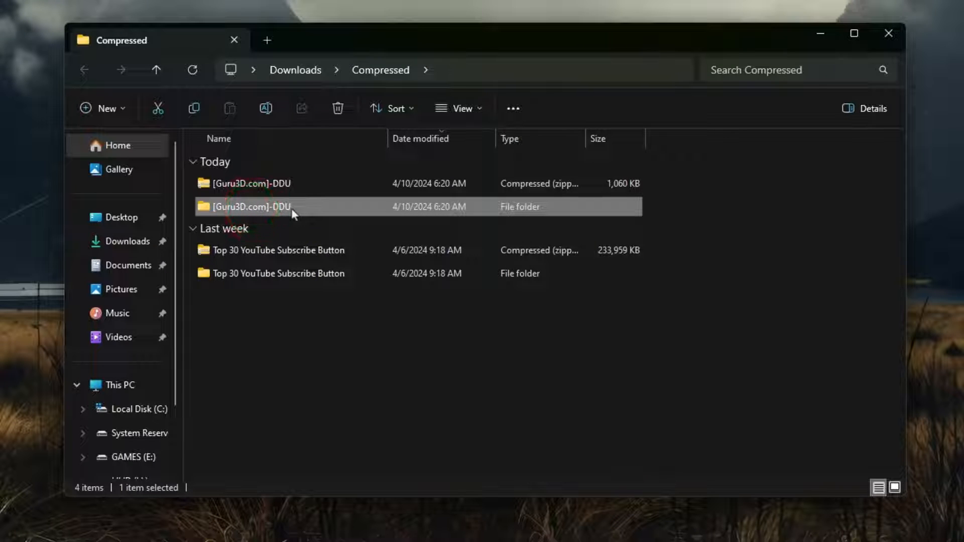
double_click(252, 206)
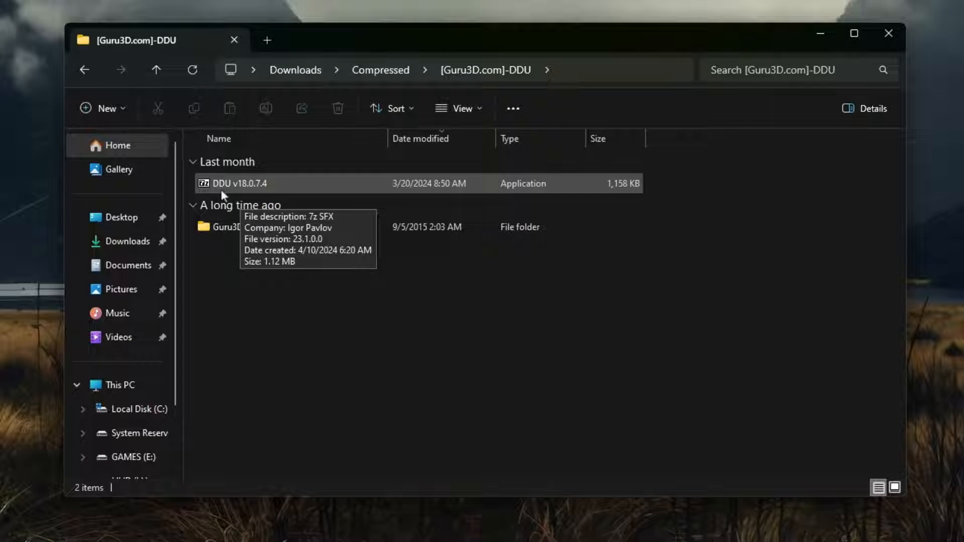
left_click(240, 183)
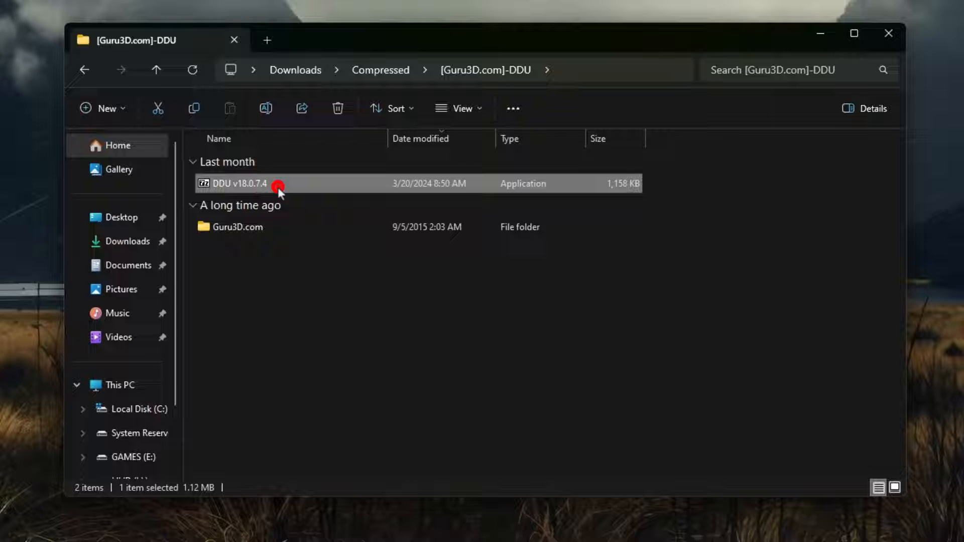
double_click(236, 183)
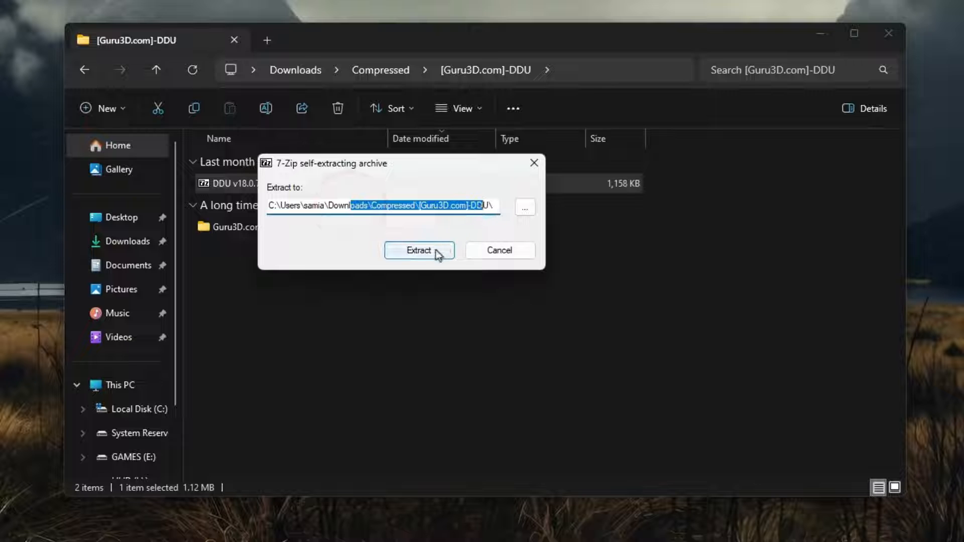
left_click(420, 250)
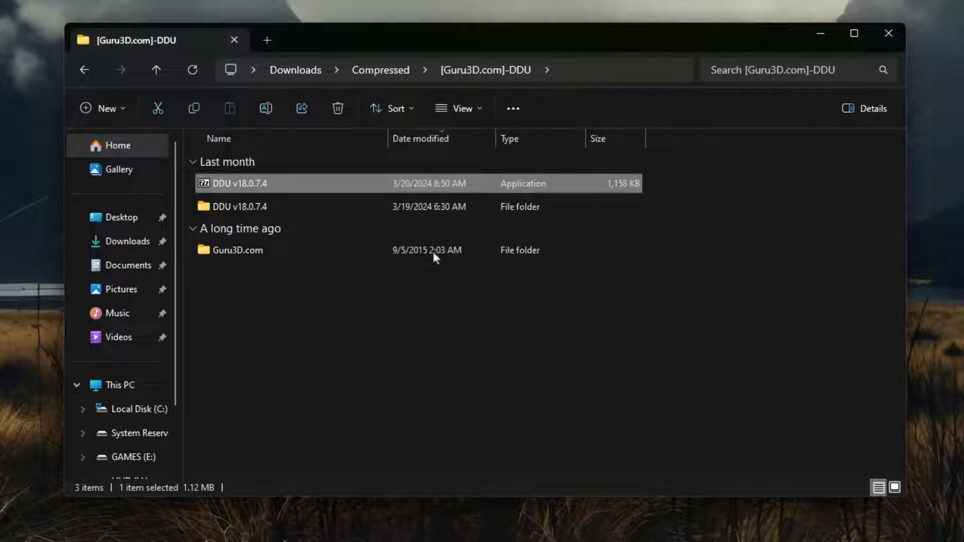
- Launch Display Driver Uninstaller from the extracted DDU v18.0.7.4 folder
left_click(240, 206)
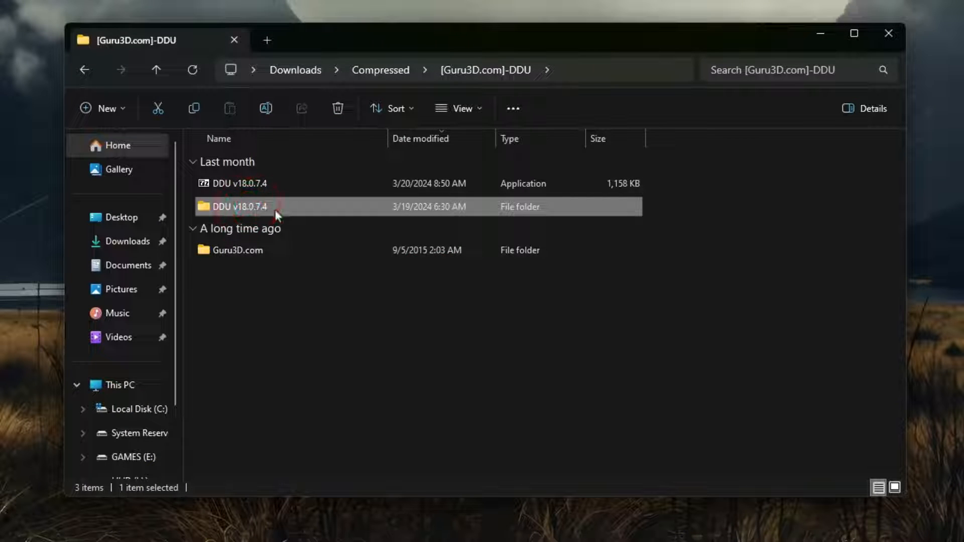
double_click(238, 206)
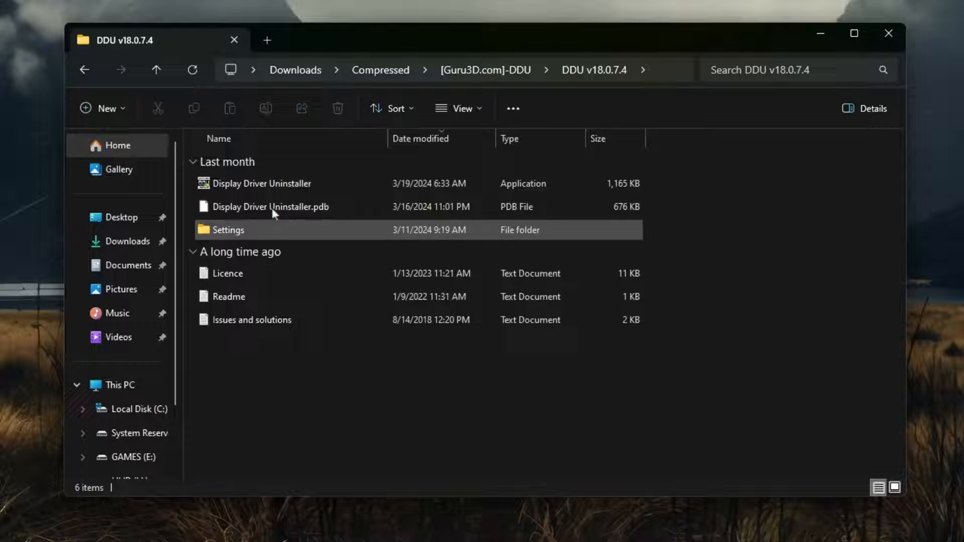
left_click(264, 183)
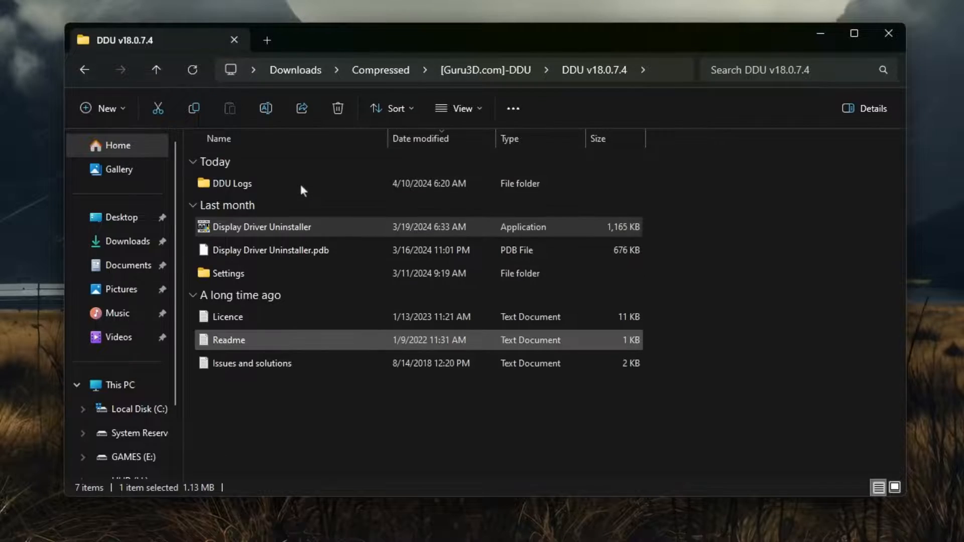
double_click(261, 227)
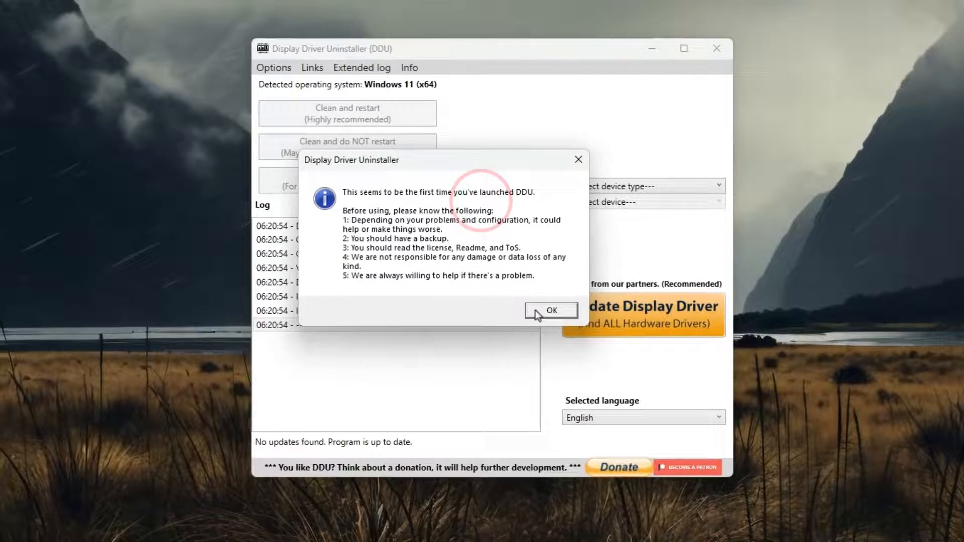
- Dismiss DDU's first-launch notice and set device type GPU with NVIDIA selected
left_click(549, 310)
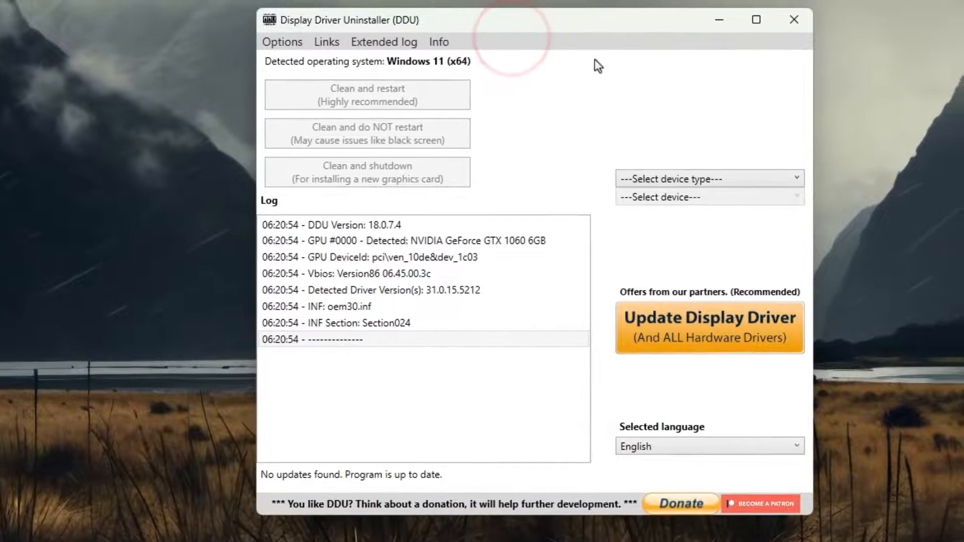
left_click(707, 179)
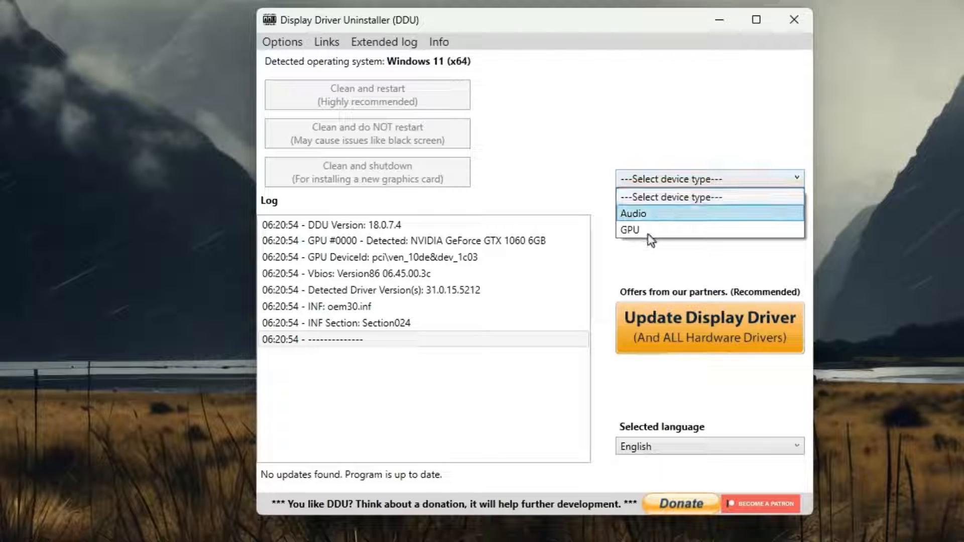
mouse_move(648, 229)
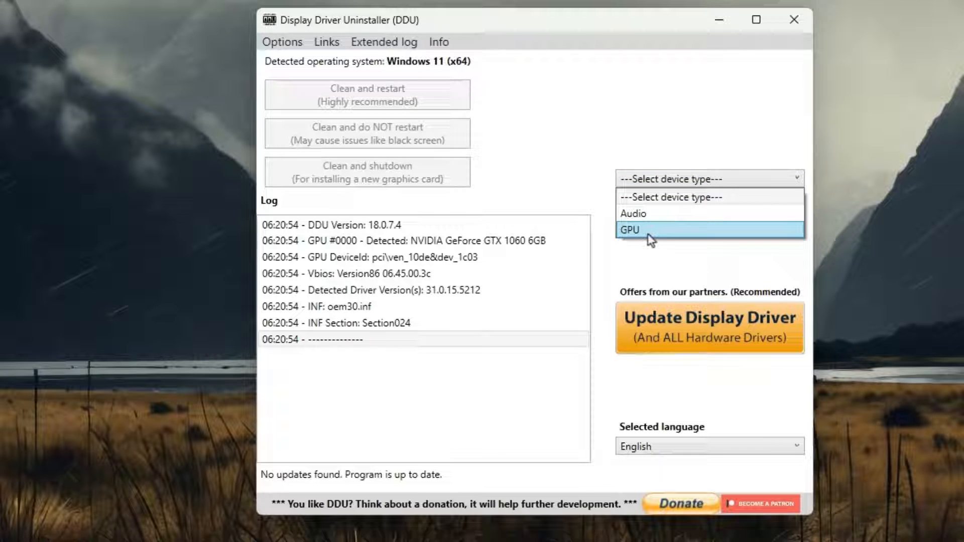
left_click(629, 229)
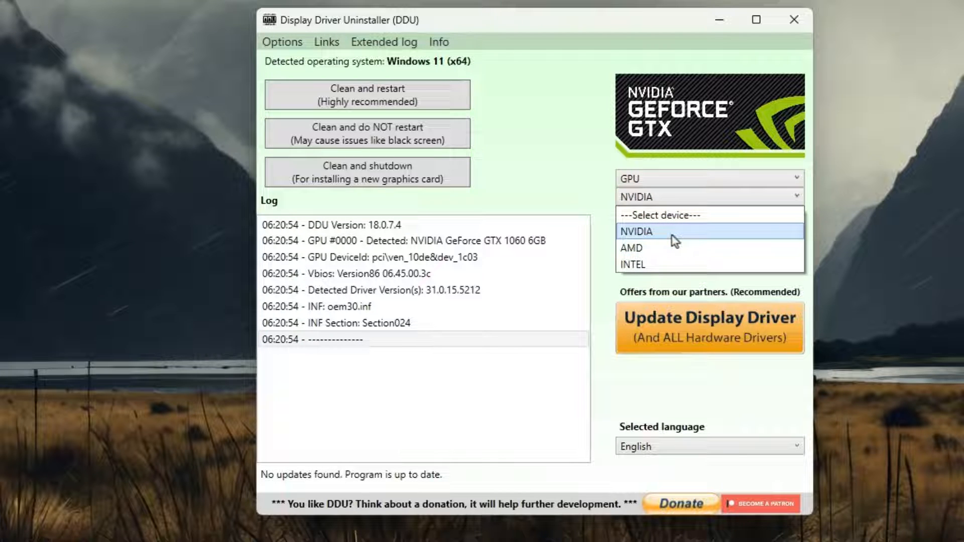
left_click(636, 231)
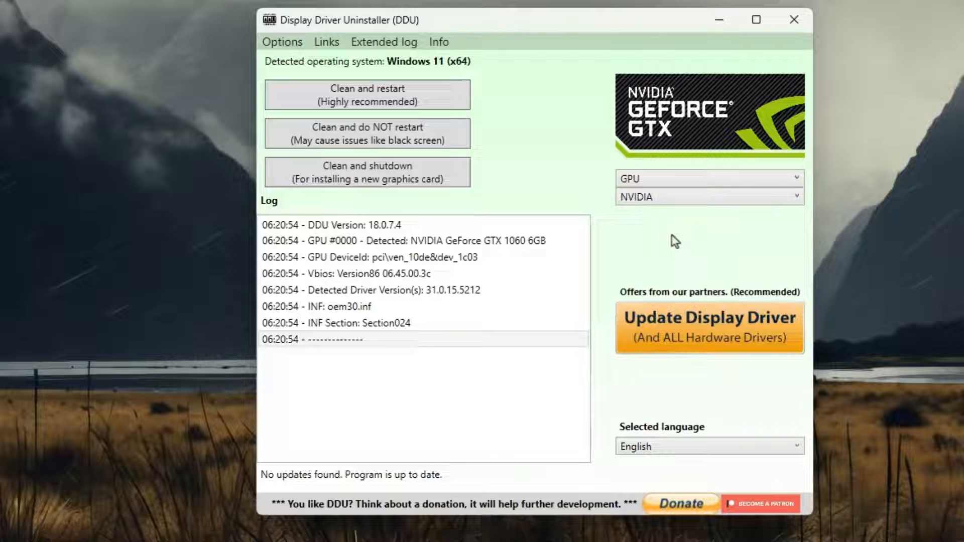
mouse_move(368, 95)
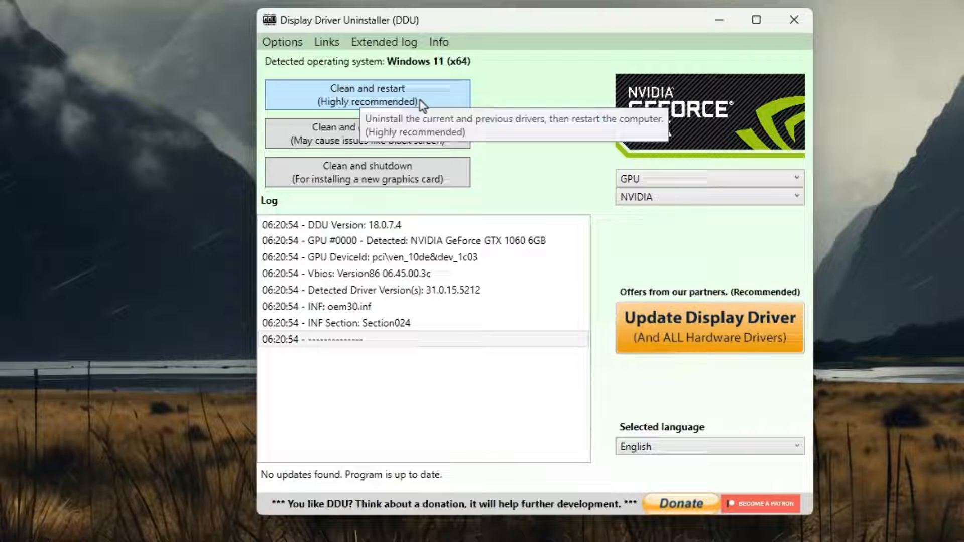
- Run 'Clean and restart' to remove the NVIDIA drivers and reboot
left_click(366, 94)
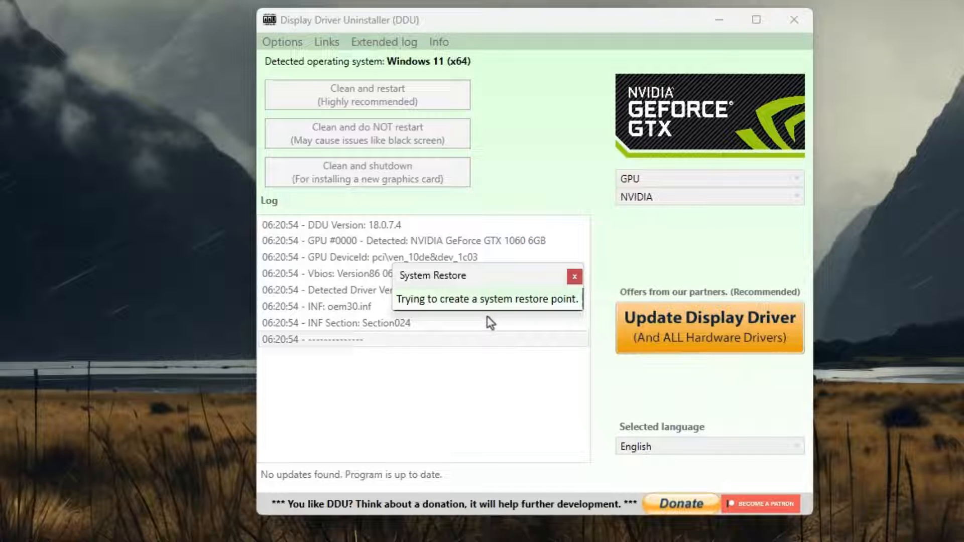
mouse_move(469, 319)
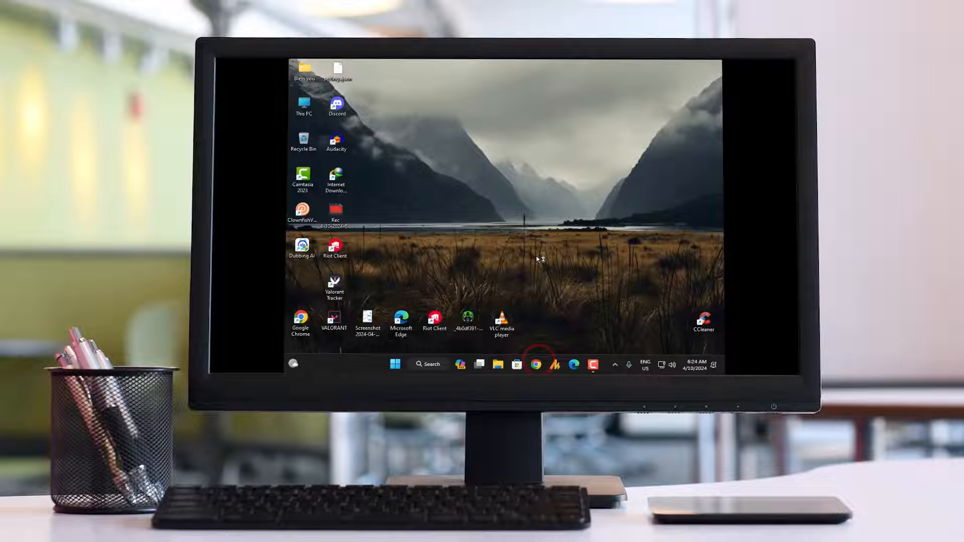
- Search Google for 'nvidia dr' in Chrome and go to NVIDIA's official Driver Downloads page
left_click(535, 363)
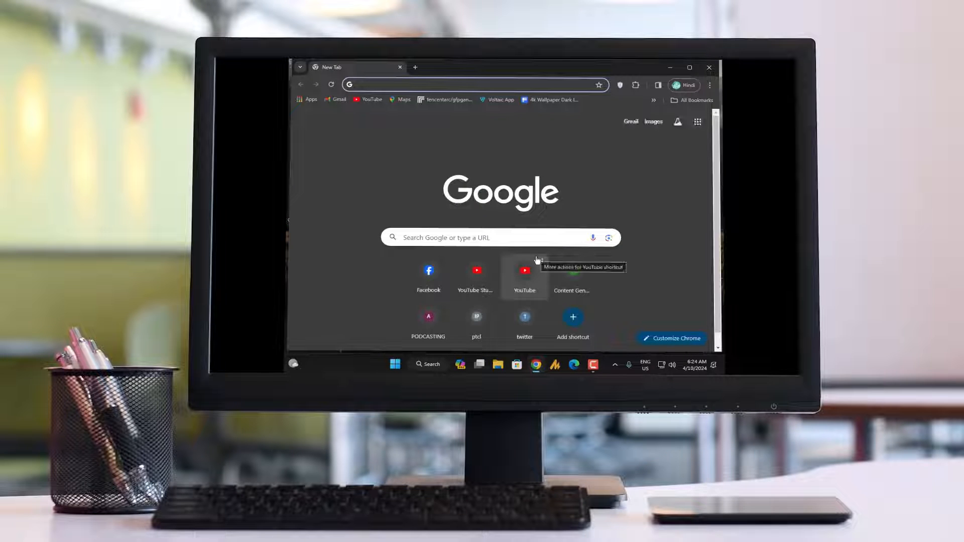
type("nvidia drivers")
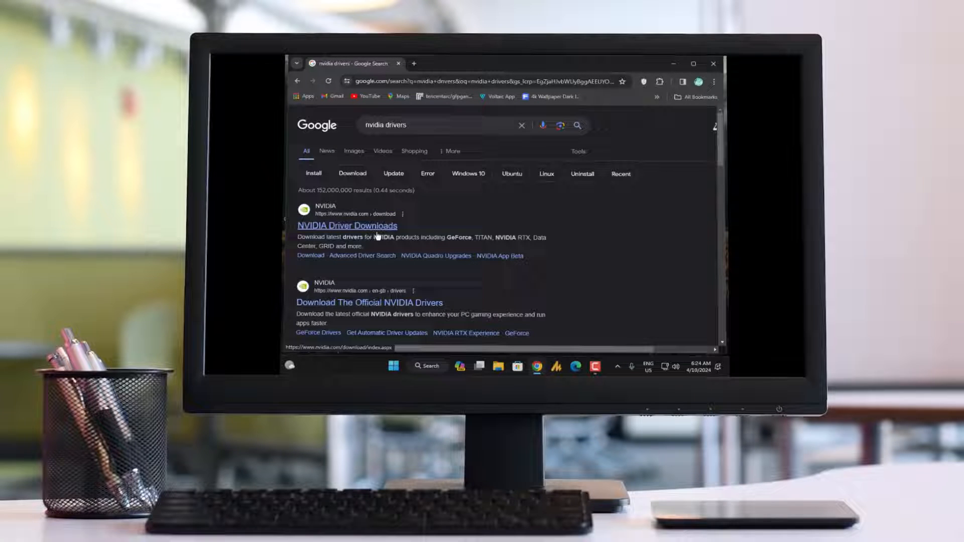
mouse_move(349, 221)
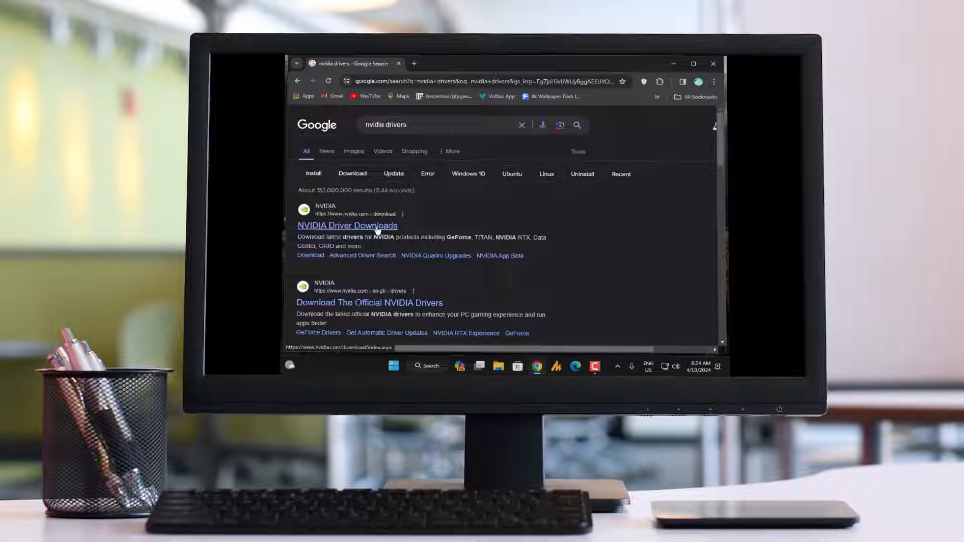
left_click(347, 226)
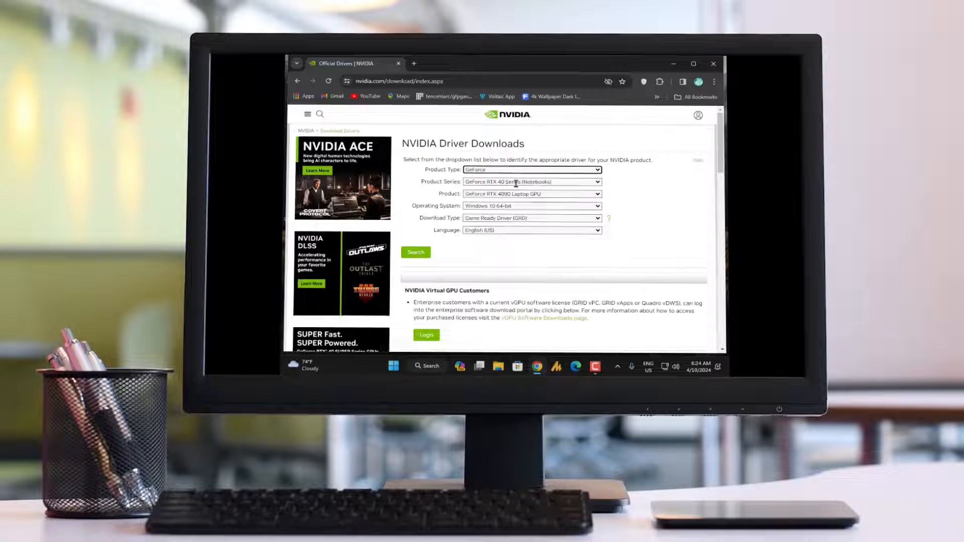
- Choose GeForce 10 Series as product series and GeForce GTX 1060 as product
left_click(530, 182)
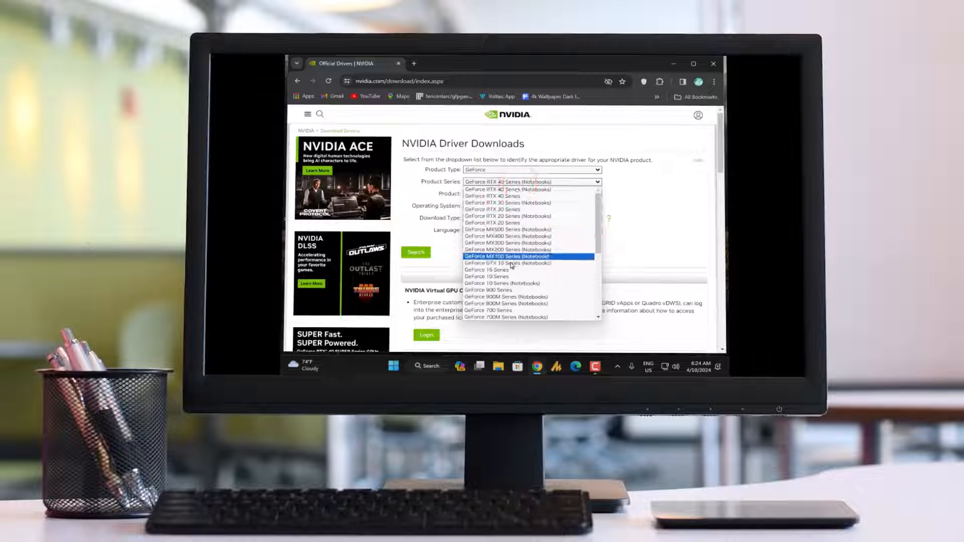
left_click(530, 181)
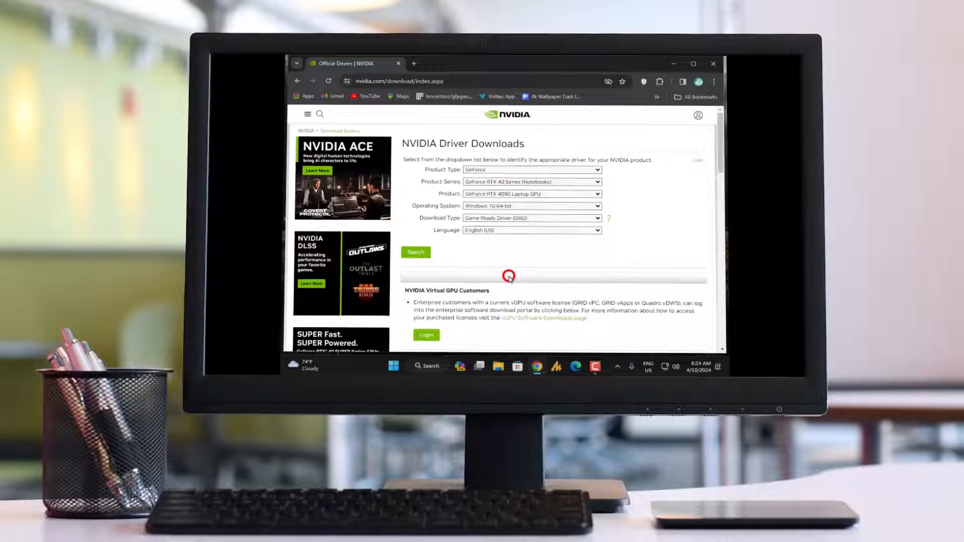
left_click(530, 182)
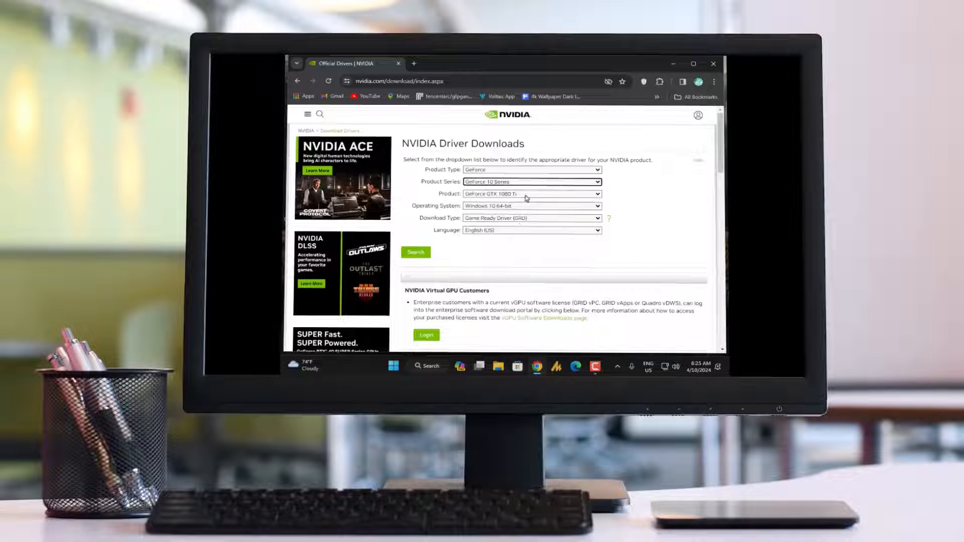
left_click(530, 194)
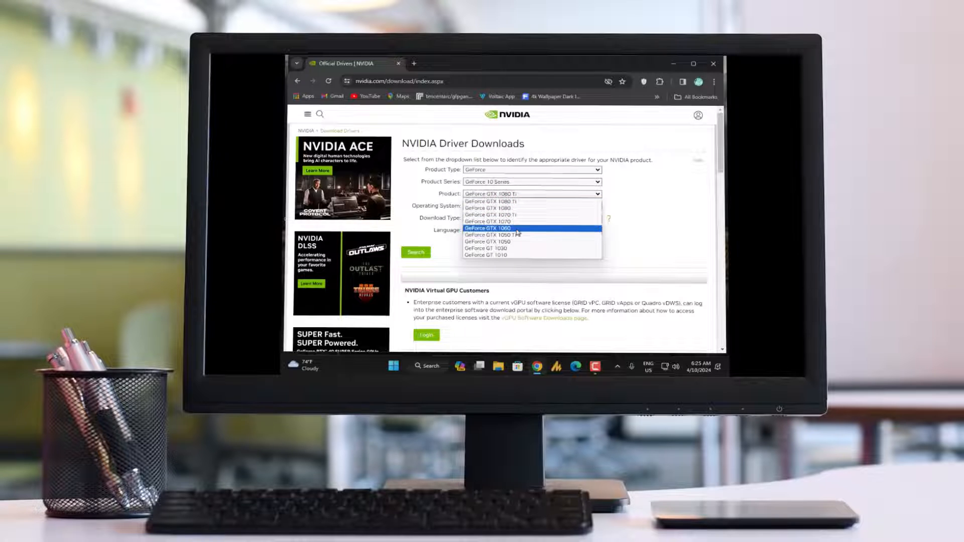
left_click(492, 228)
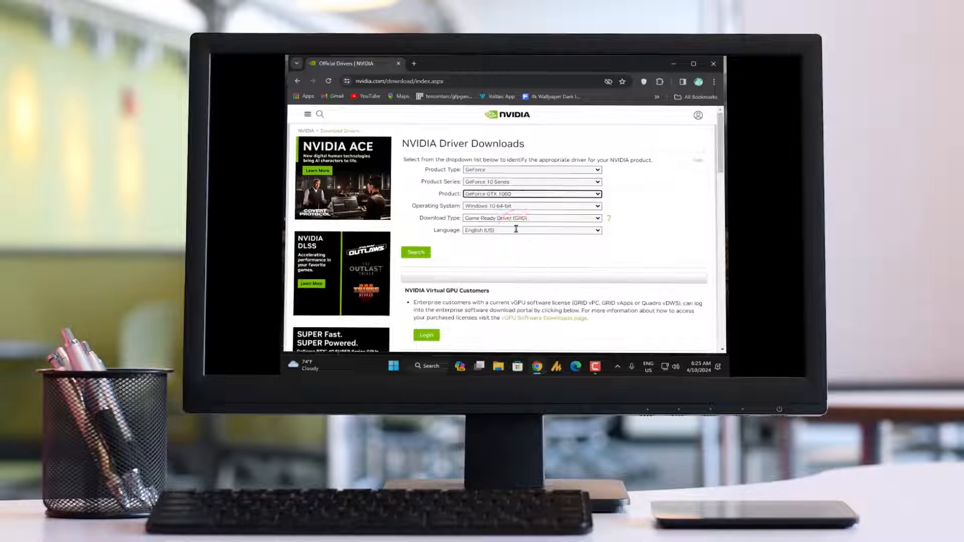
- Set Windows 11 and Game Ready Driver, then search to get Game Ready Driver 552.12
left_click(531, 204)
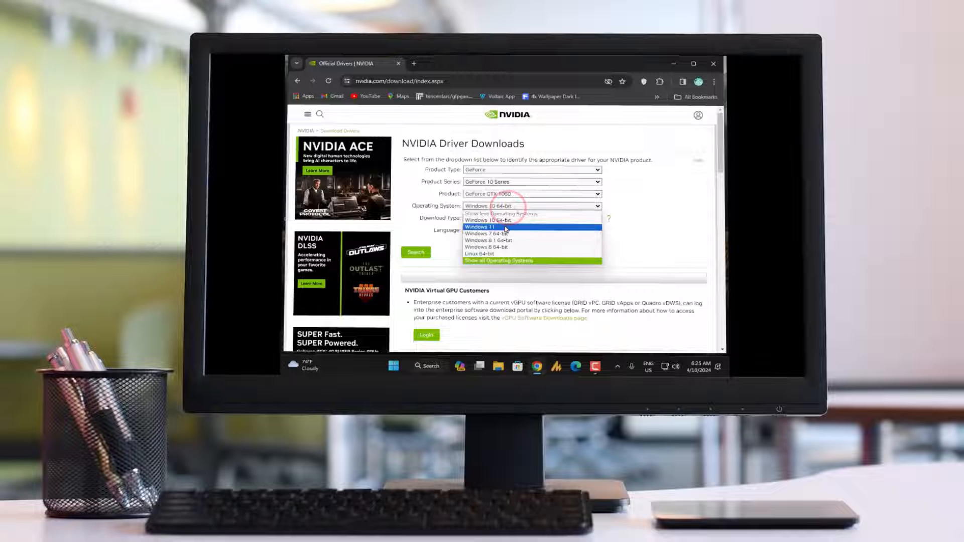
left_click(483, 227)
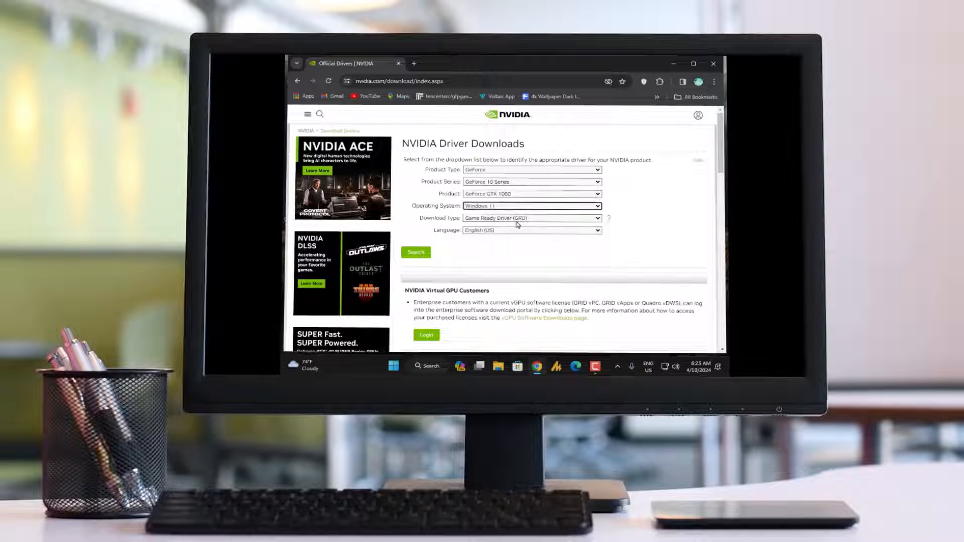
left_click(530, 218)
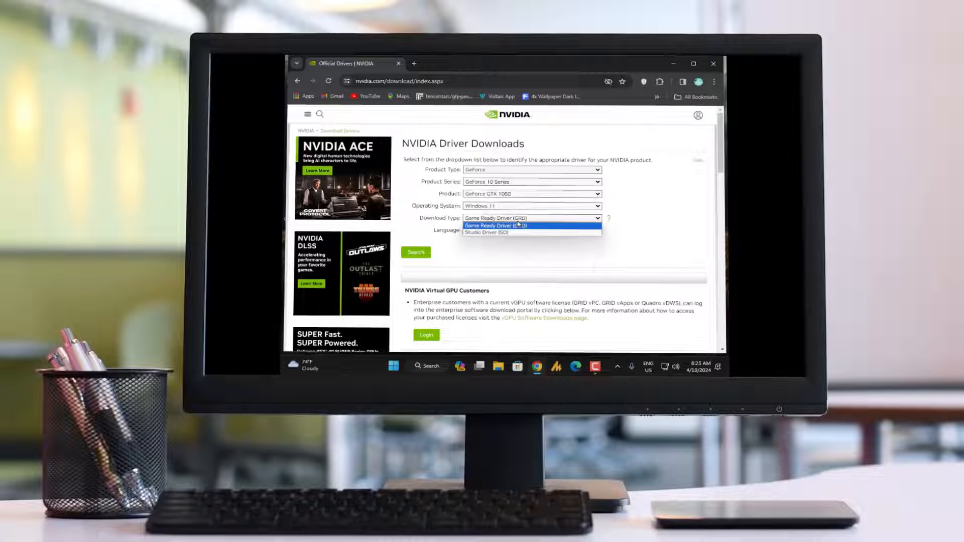
mouse_move(497, 234)
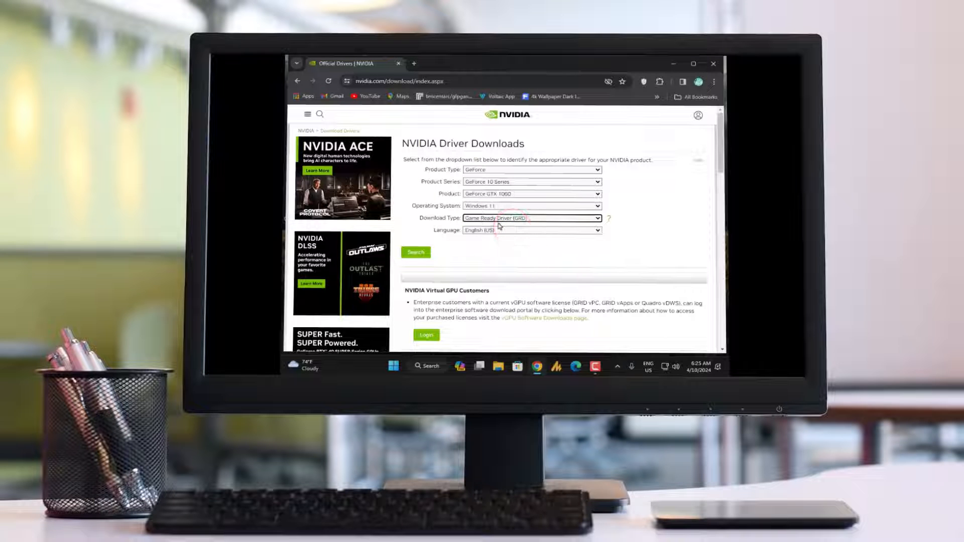
left_click(416, 252)
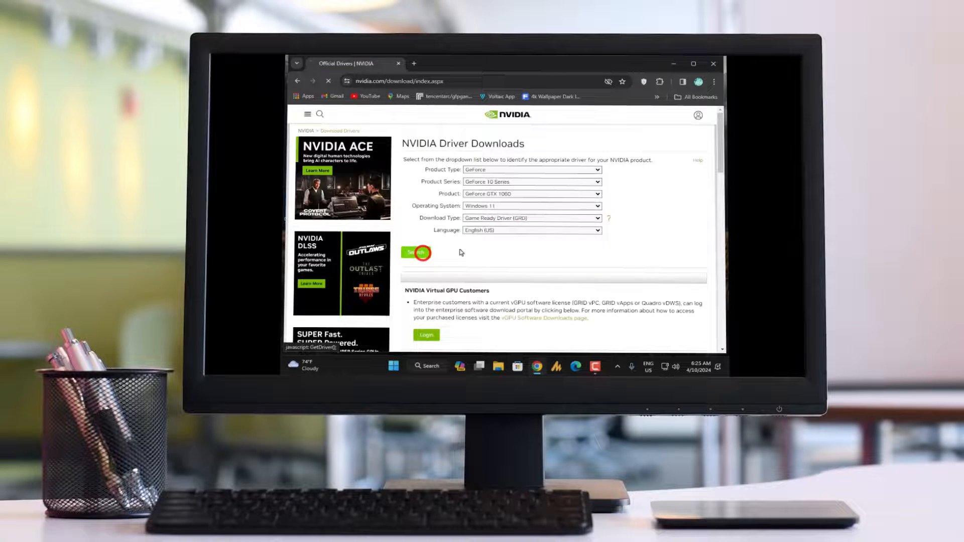
left_click(418, 253)
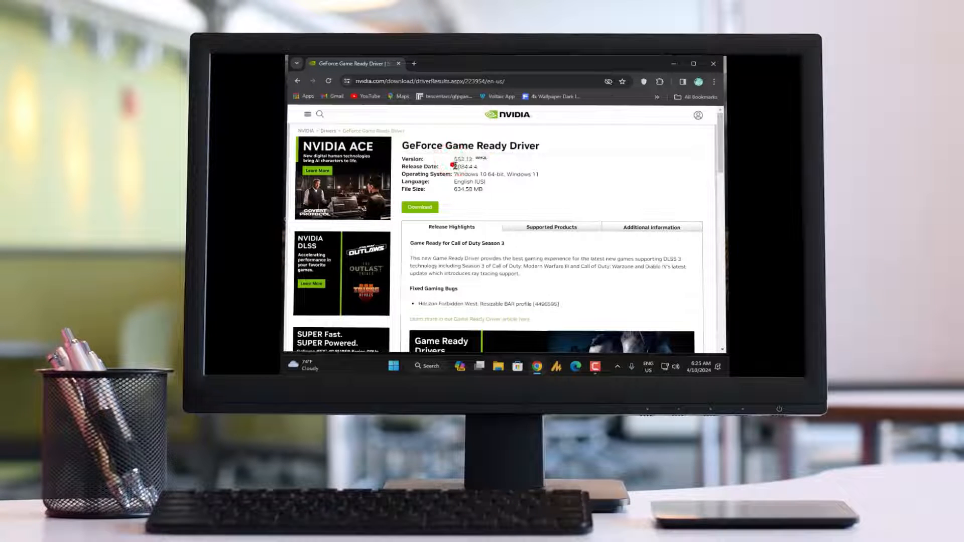
- Download the 552.12 Game Ready driver package and launch it from Chrome's downloads
left_click_drag(455, 173, 536, 173)
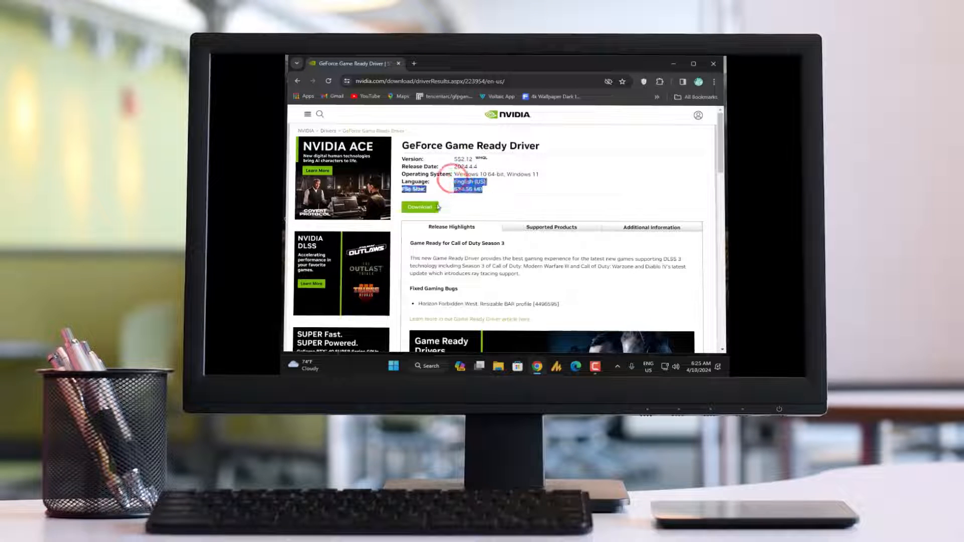
left_click(419, 207)
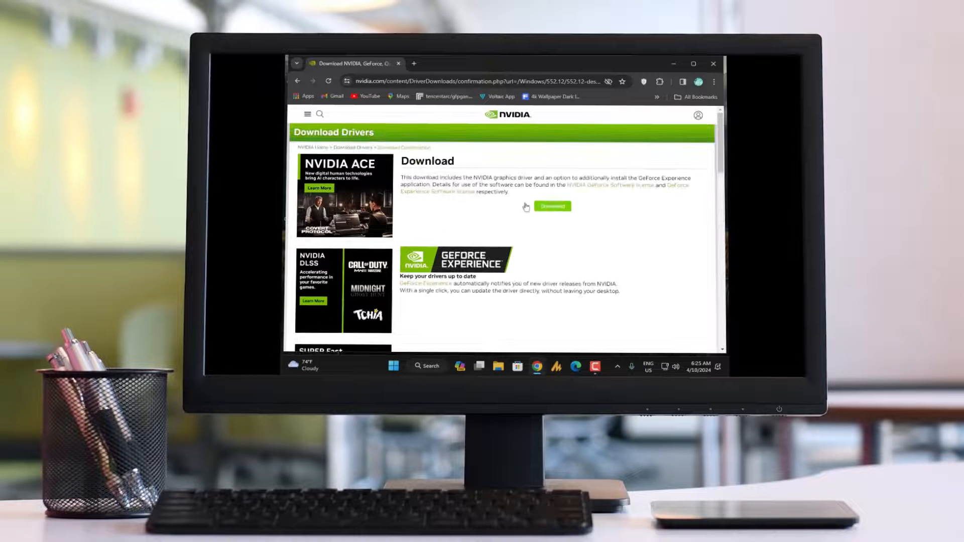
left_click(551, 206)
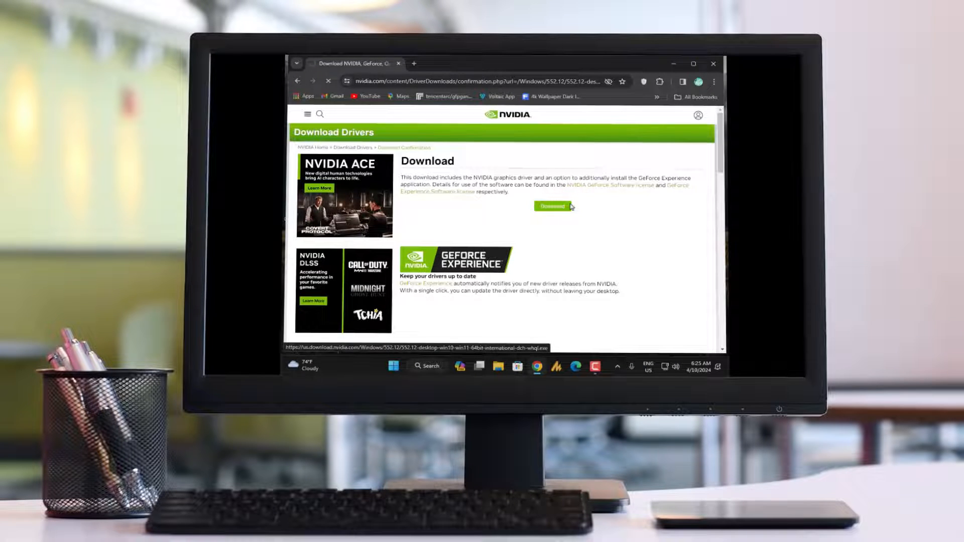
left_click(551, 206)
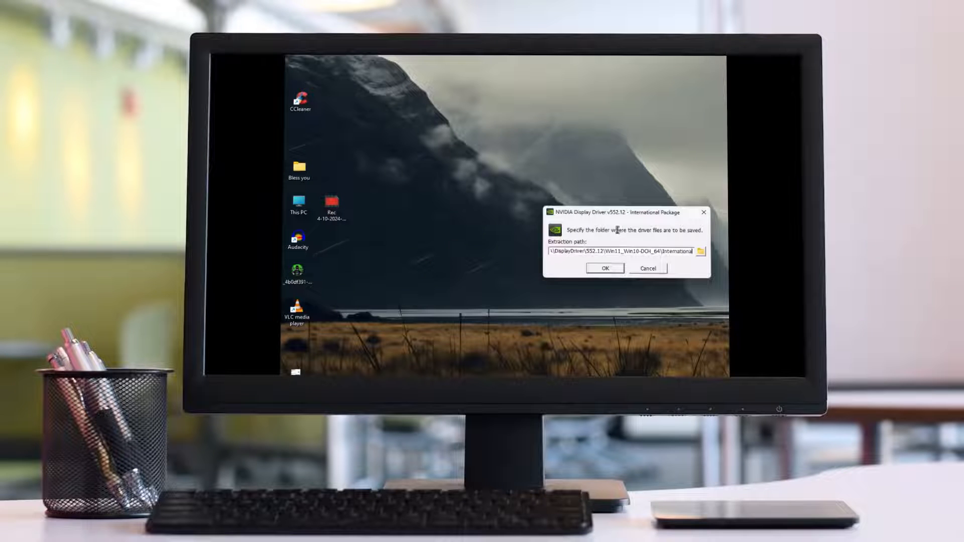
- Extract the driver files to the suggested default folder
left_click(604, 268)
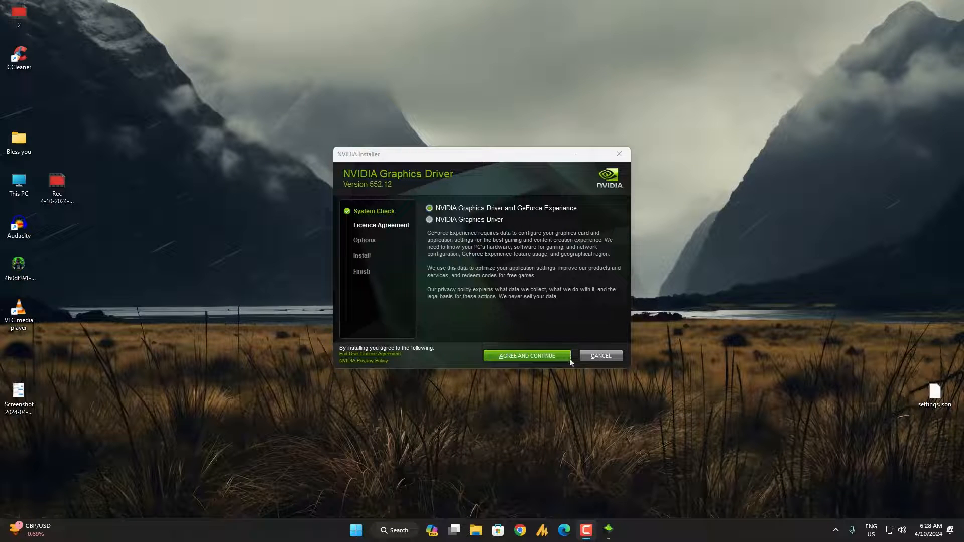
mouse_move(565, 355)
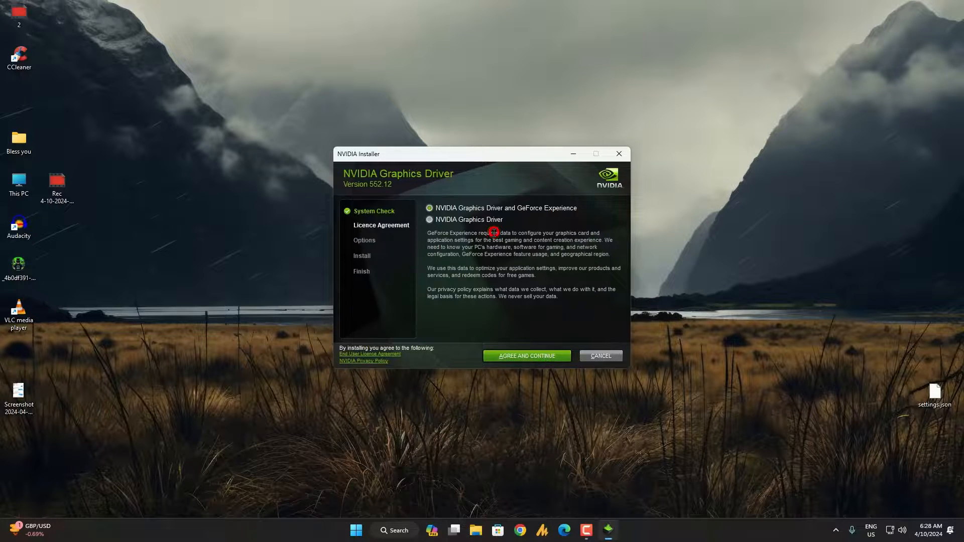
- Keep 'NVIDIA Graphics Driver and GeForce Experience' and agree to the licence to continue
left_click(525, 356)
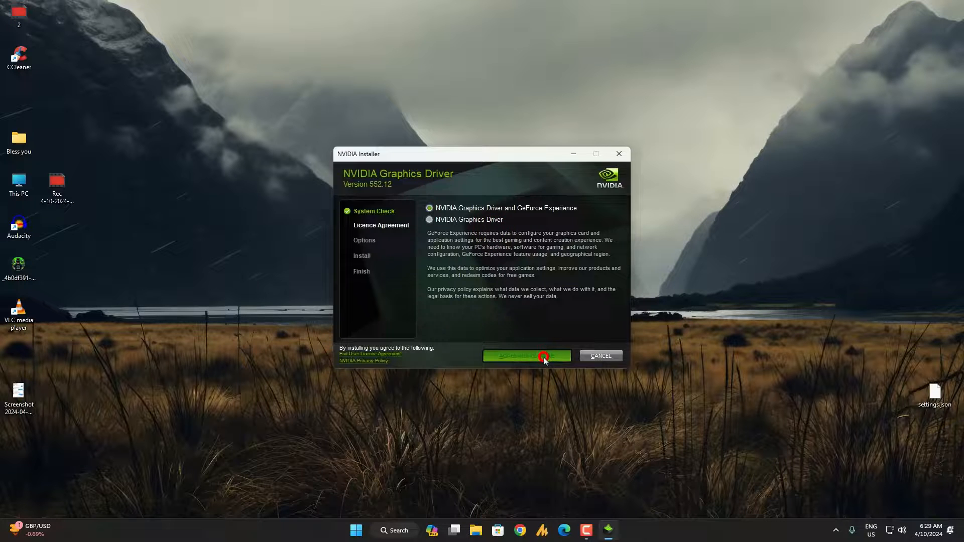
left_click(525, 355)
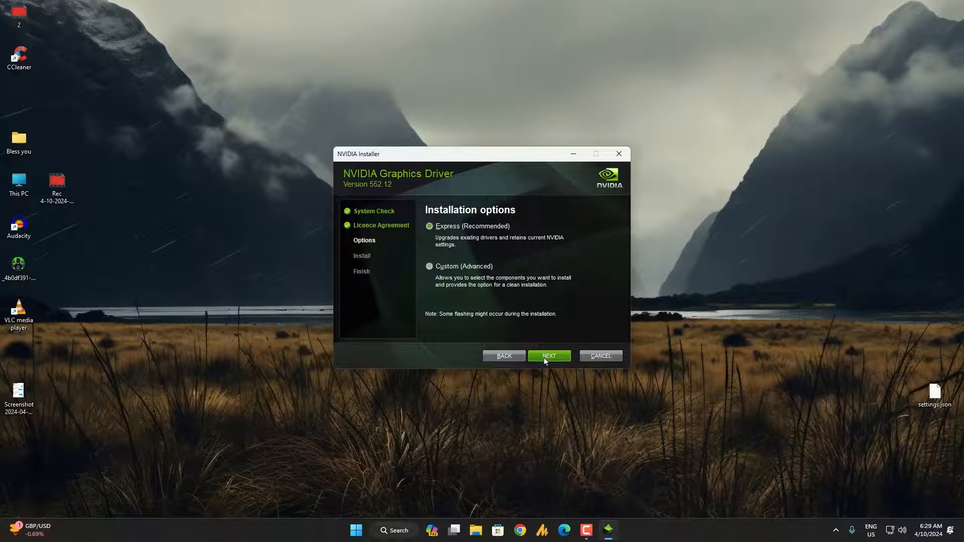
left_click(428, 266)
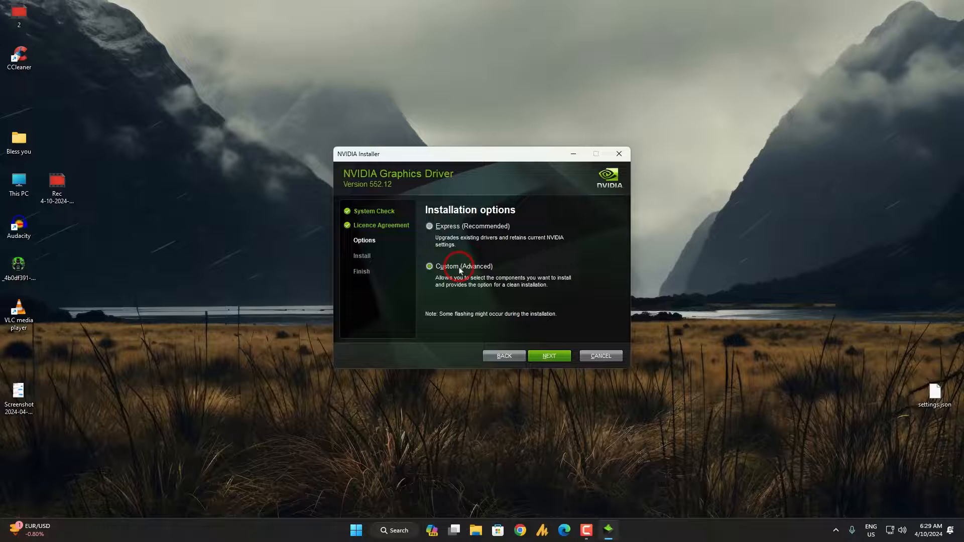
left_click(429, 226)
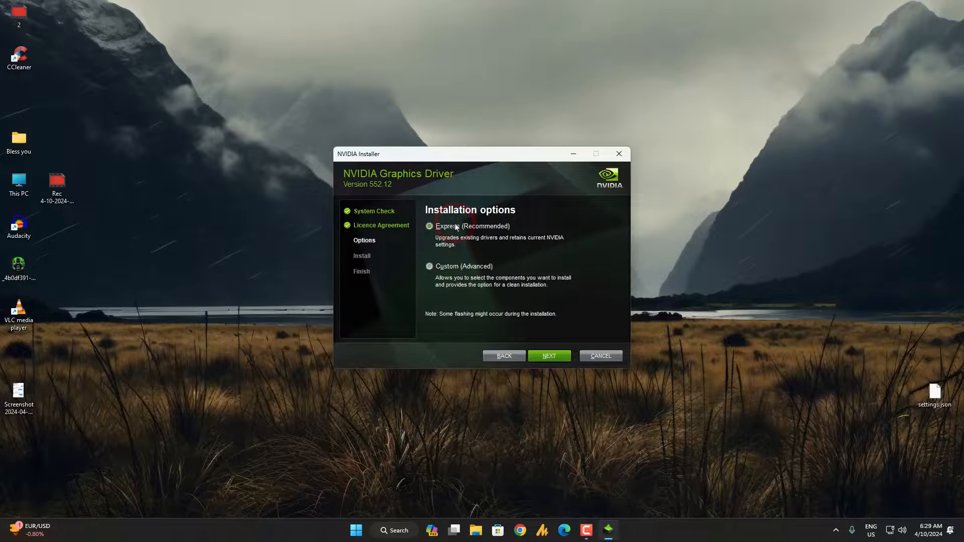